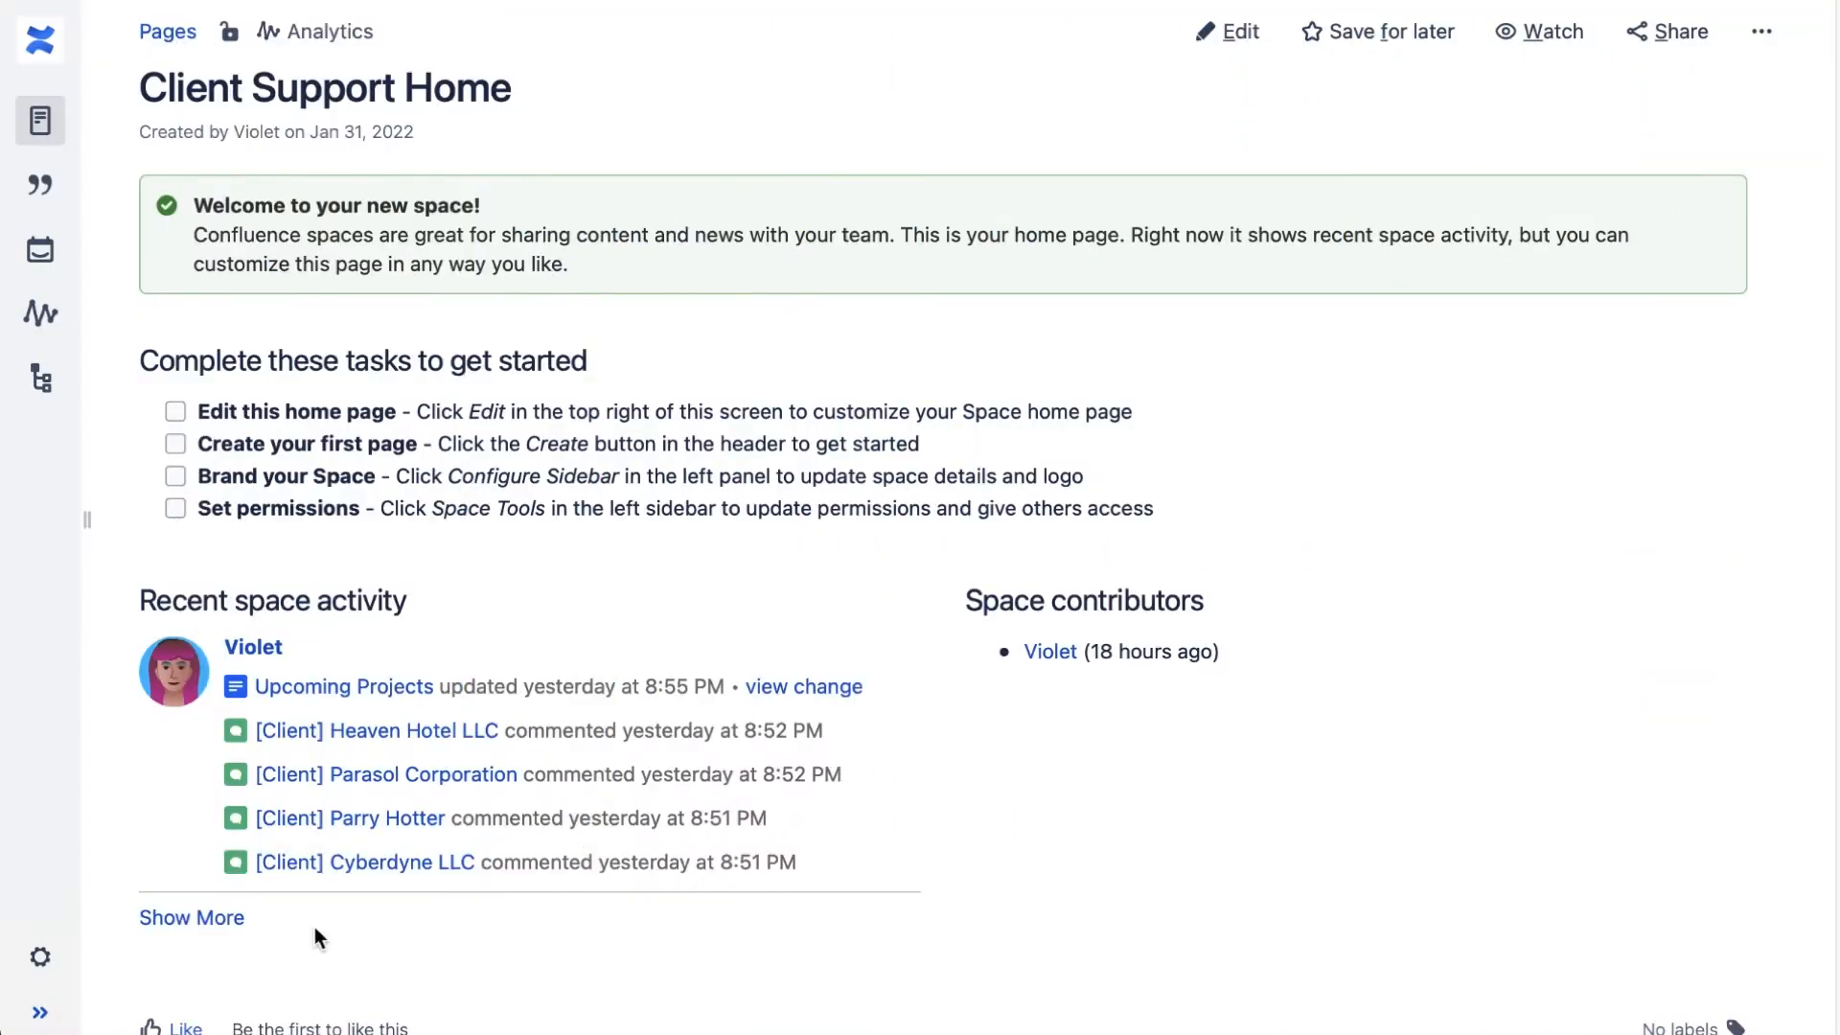
Open the Space tools menu for the Client Support Home space
{"action": "scroll", "scroll_direction": "down", "scroll_amount": 3}
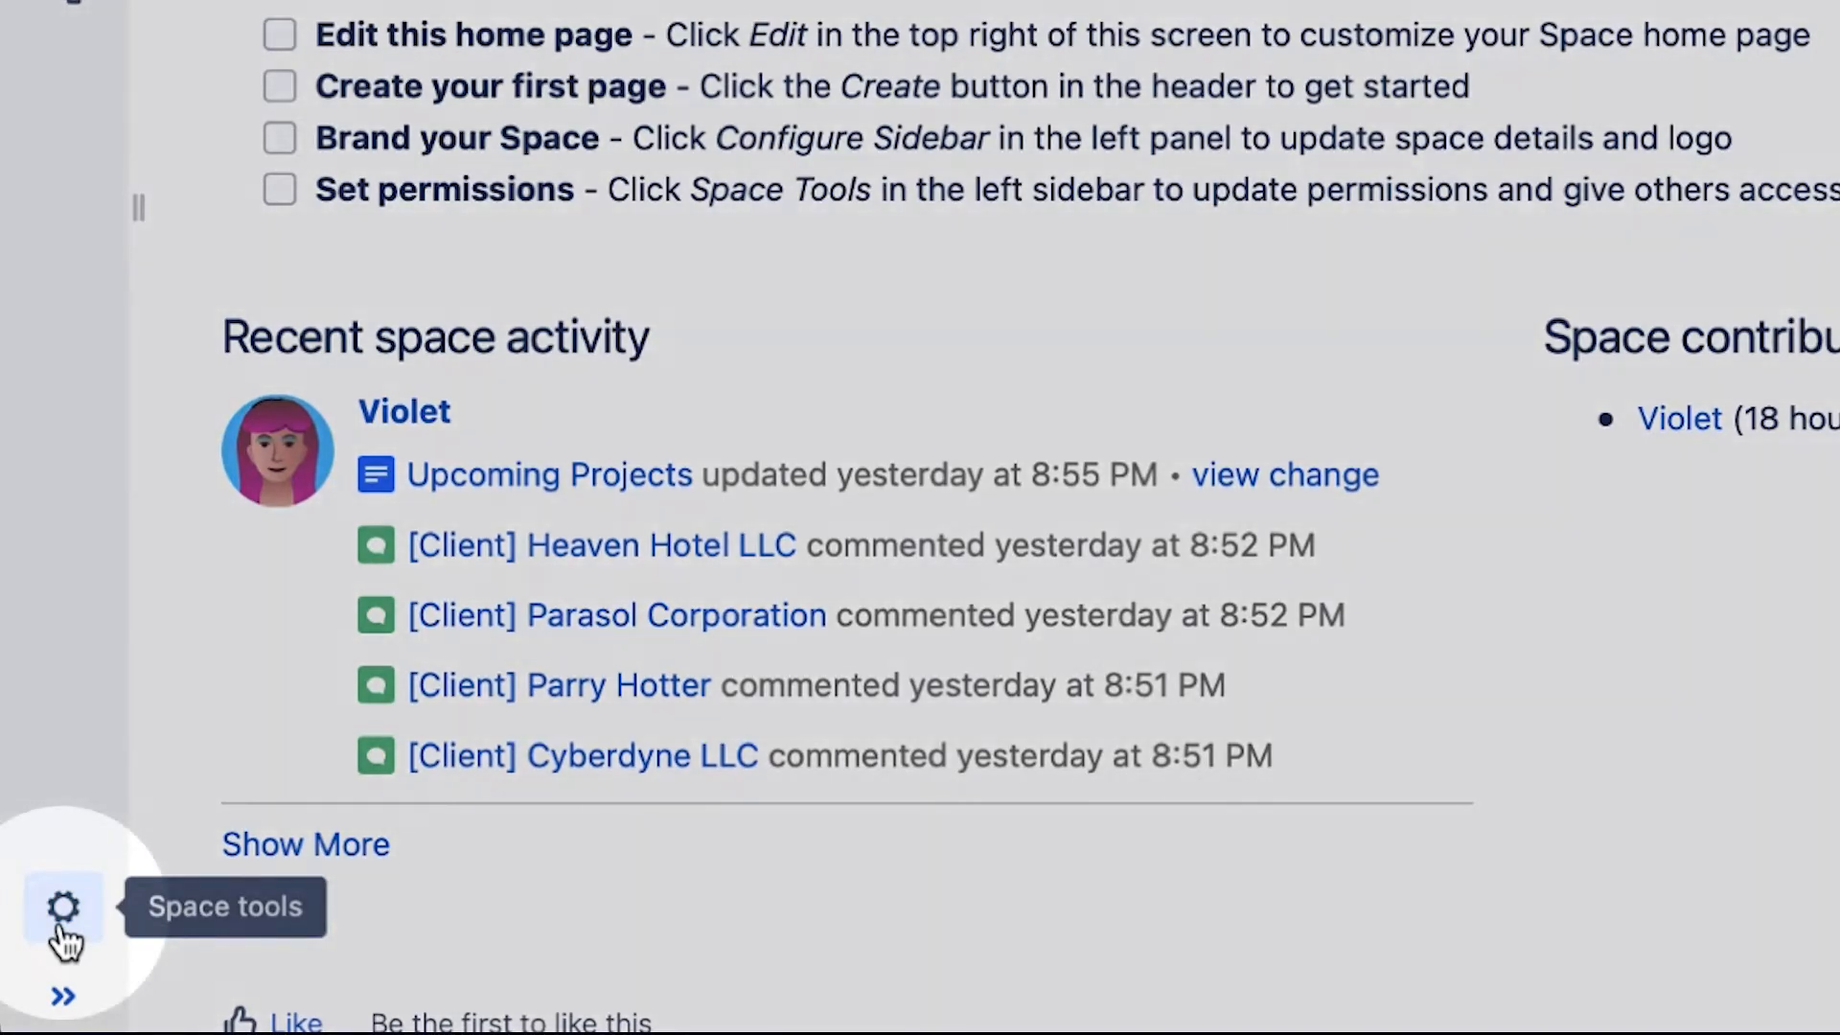
{"action": "left_click", "coordinate": [63, 907]}
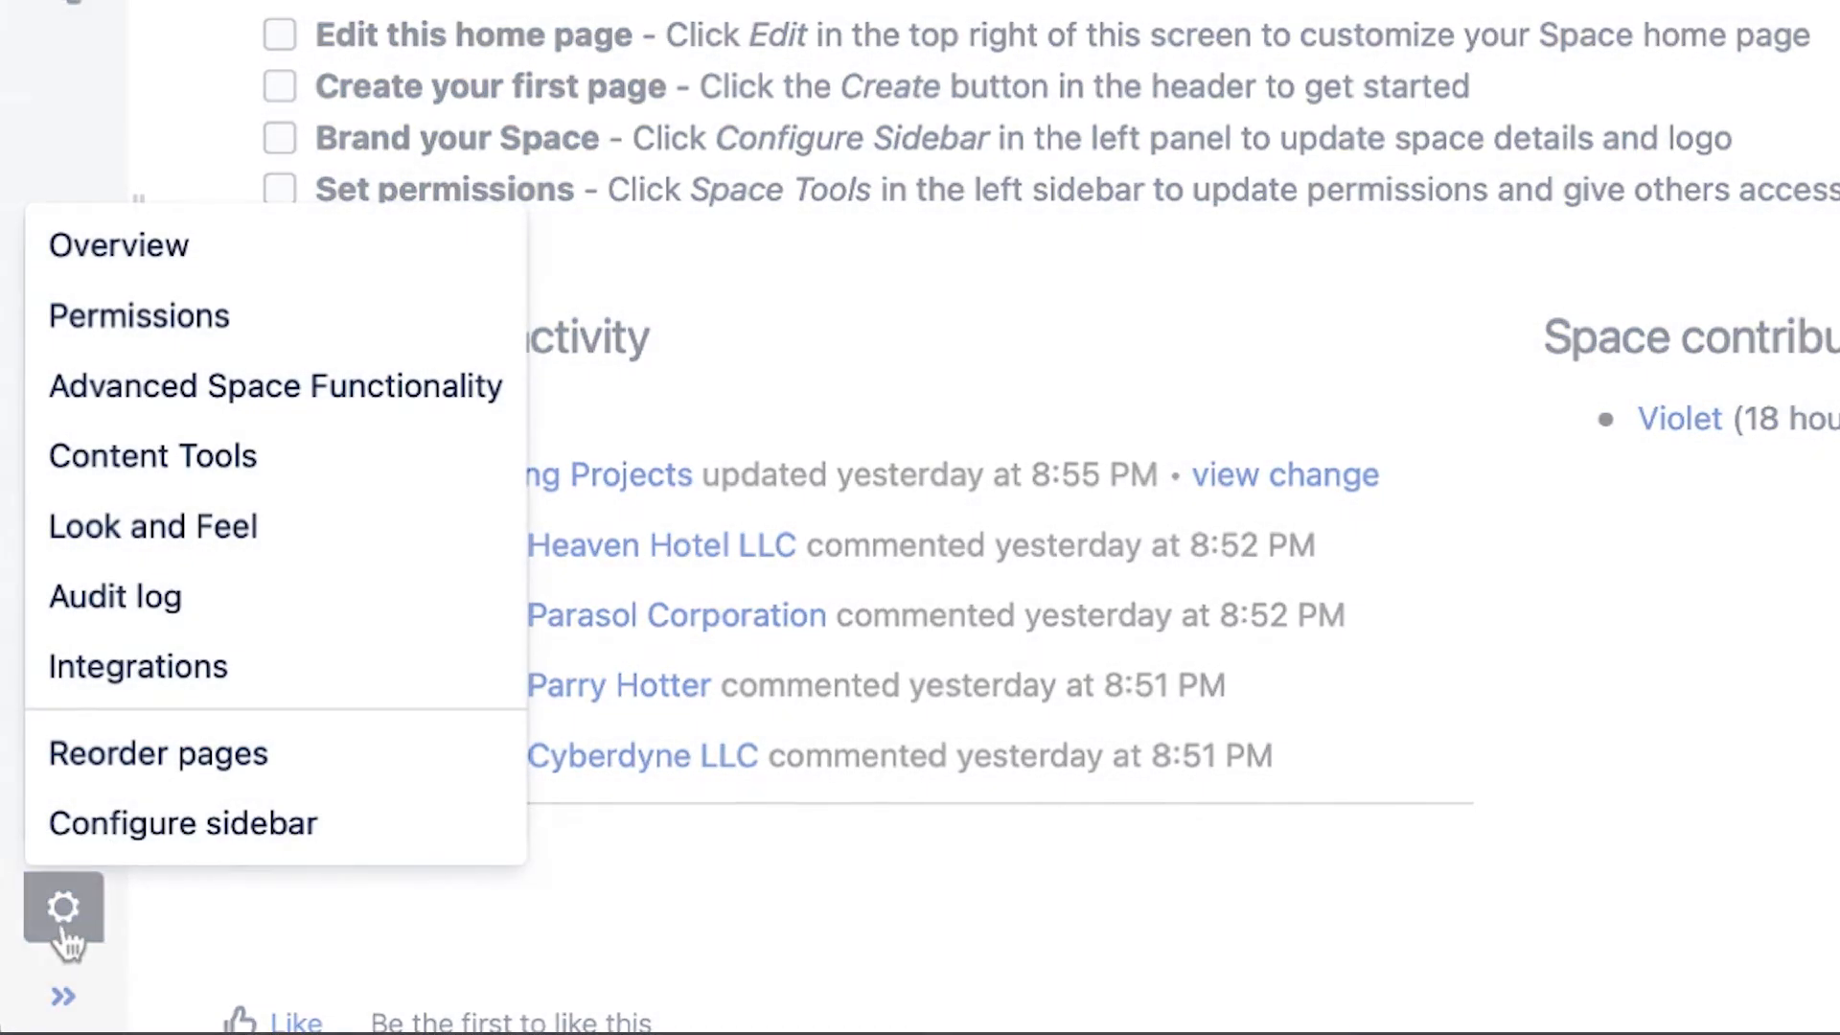
{"action": "mouse_move", "coordinate": [275, 386]}
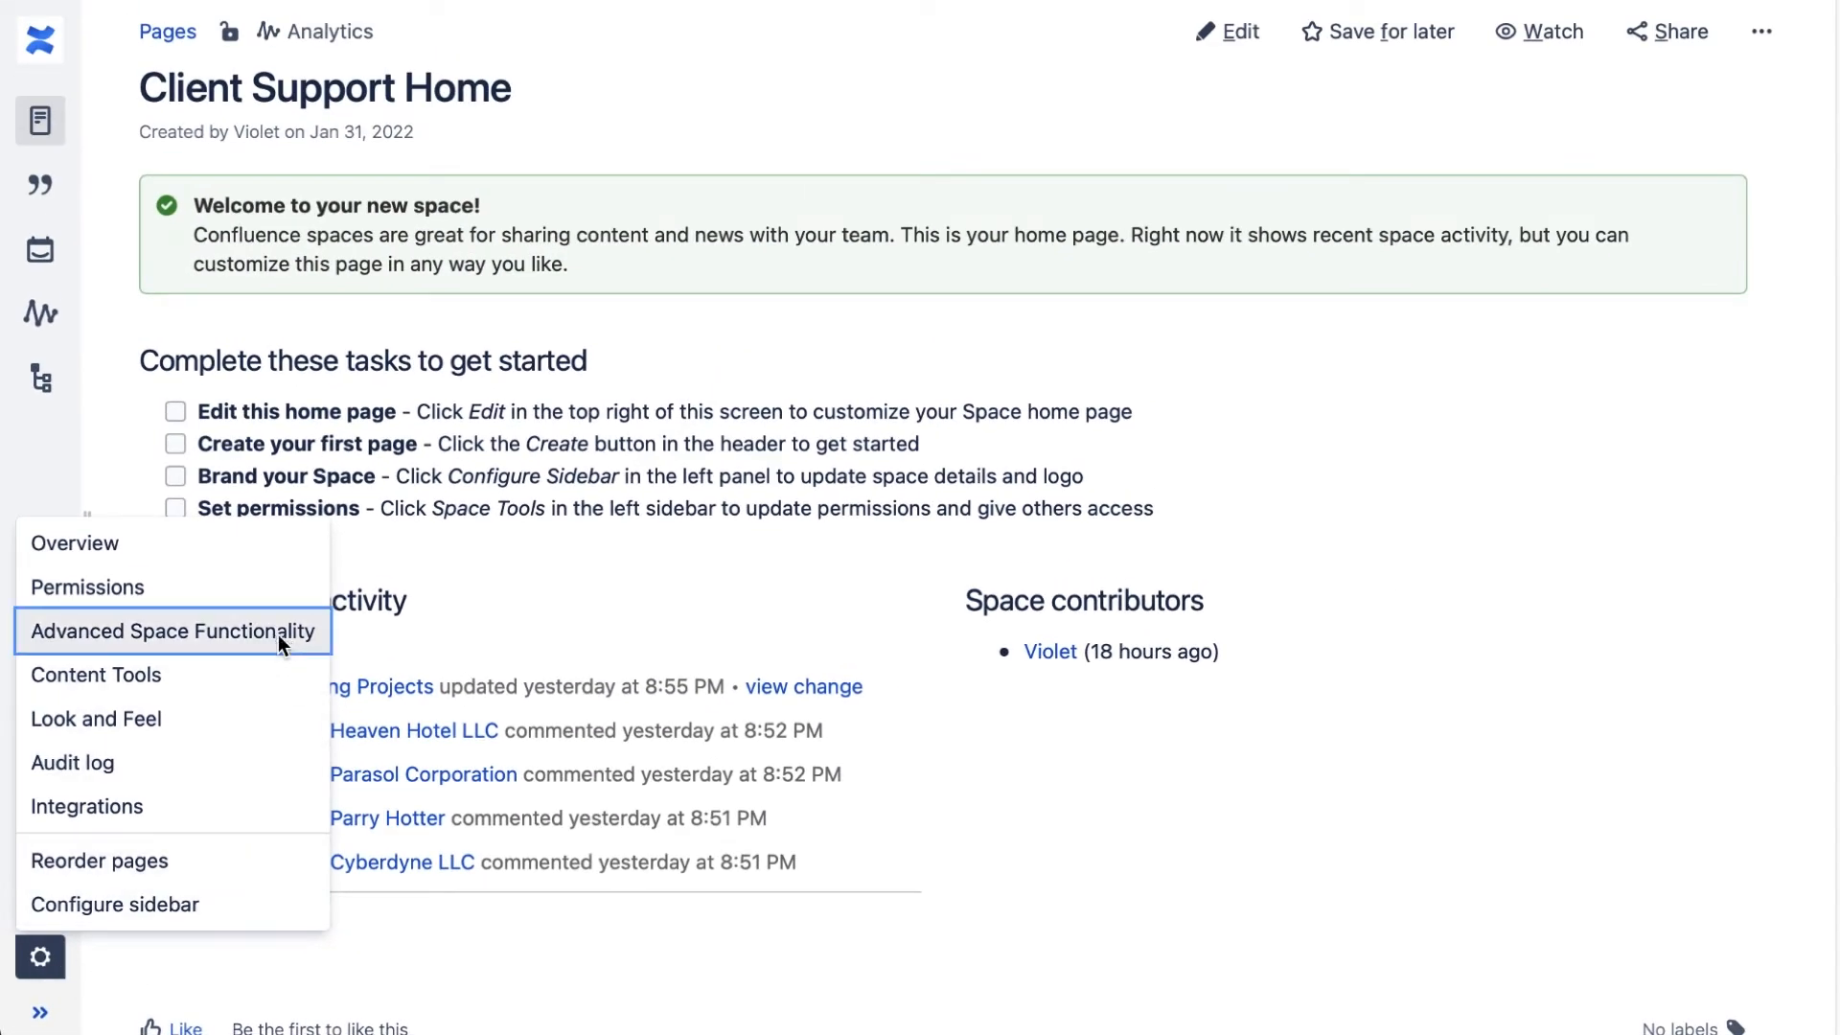
Go to Advanced Space Functionality and scroll to the ScriptRunner Built-in Scripts list
{"action": "left_click", "coordinate": [172, 631]}
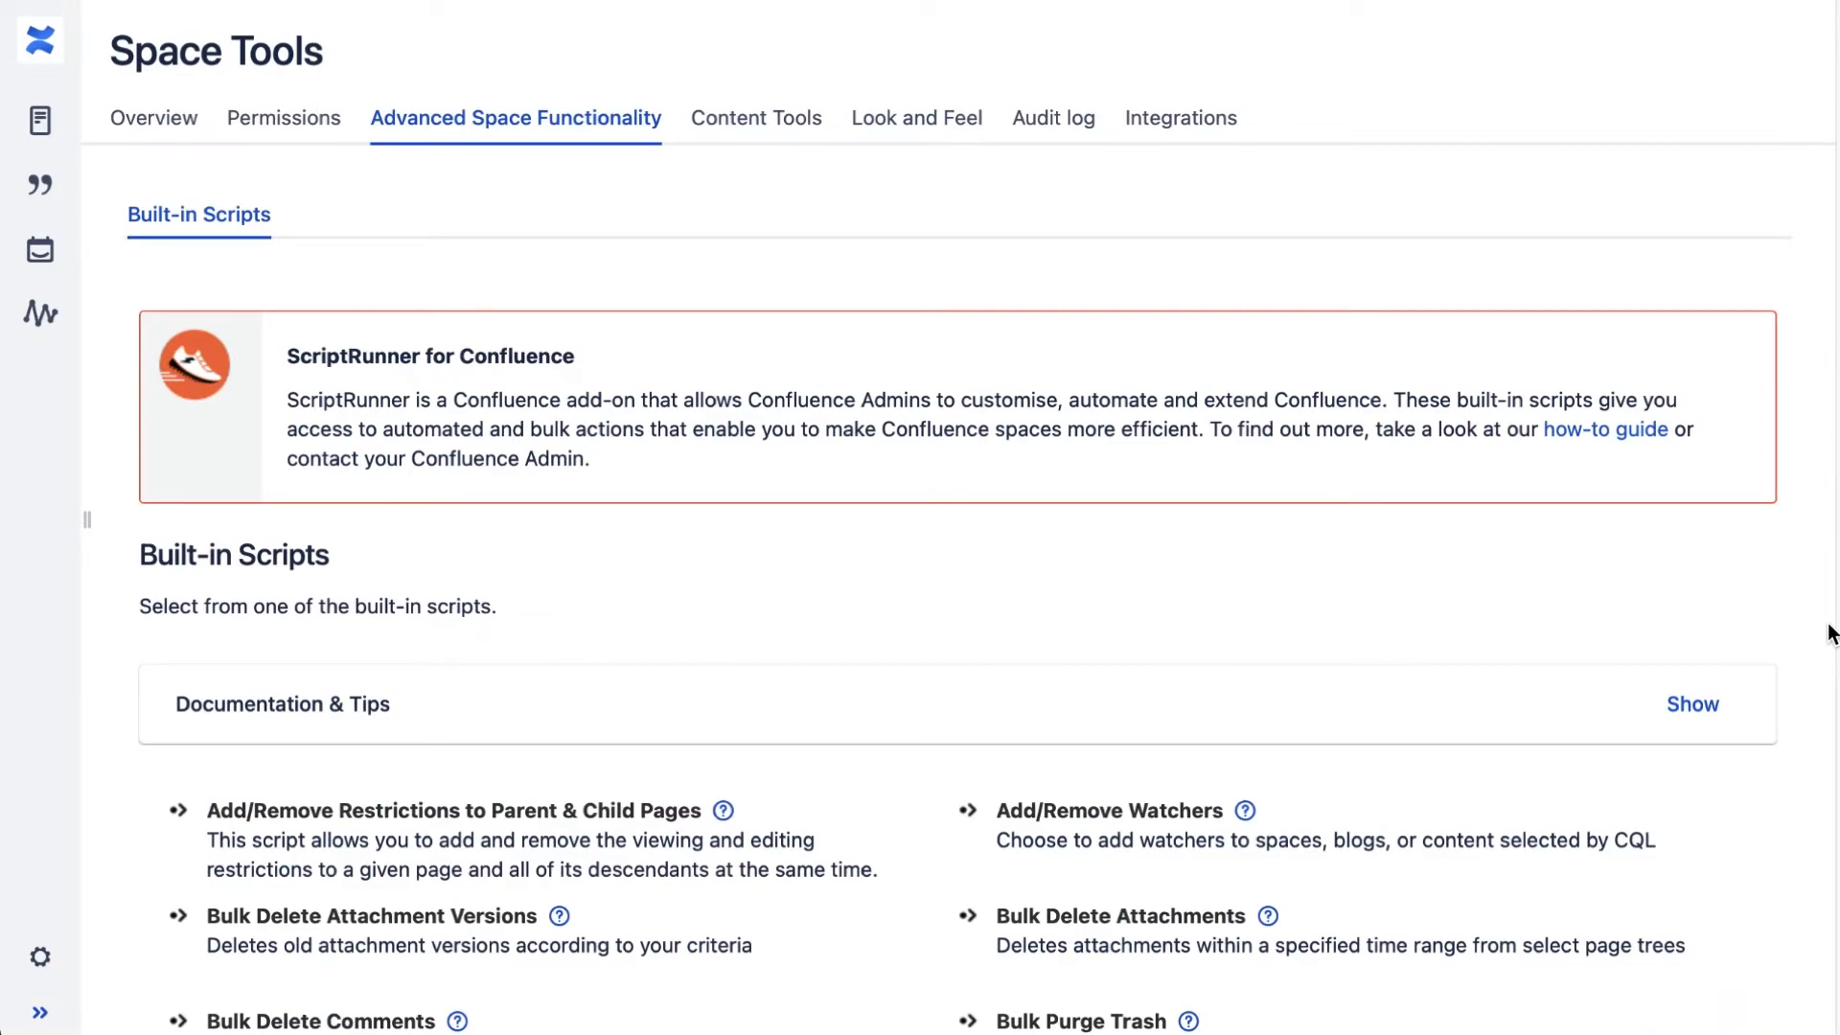
{"action": "scroll", "scroll_direction": "down", "scroll_amount": 3}
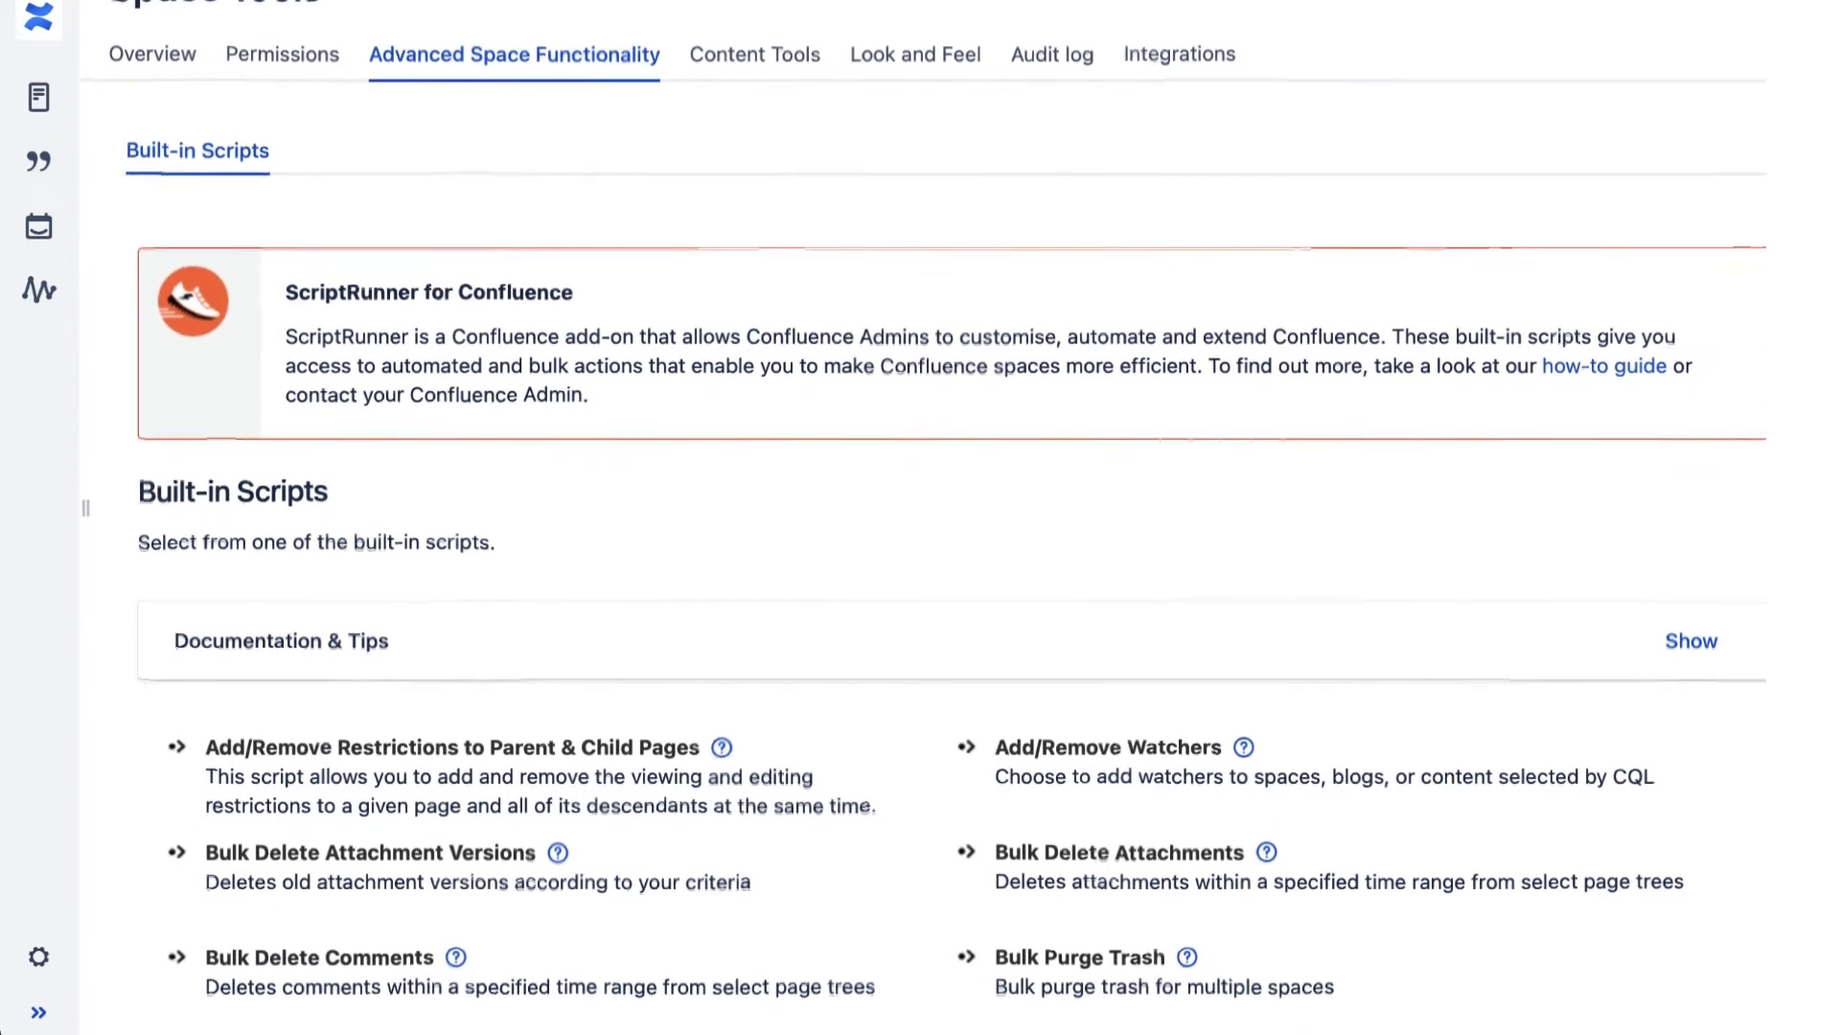
{"action": "scroll", "scroll_direction": "down", "scroll_amount": 3}
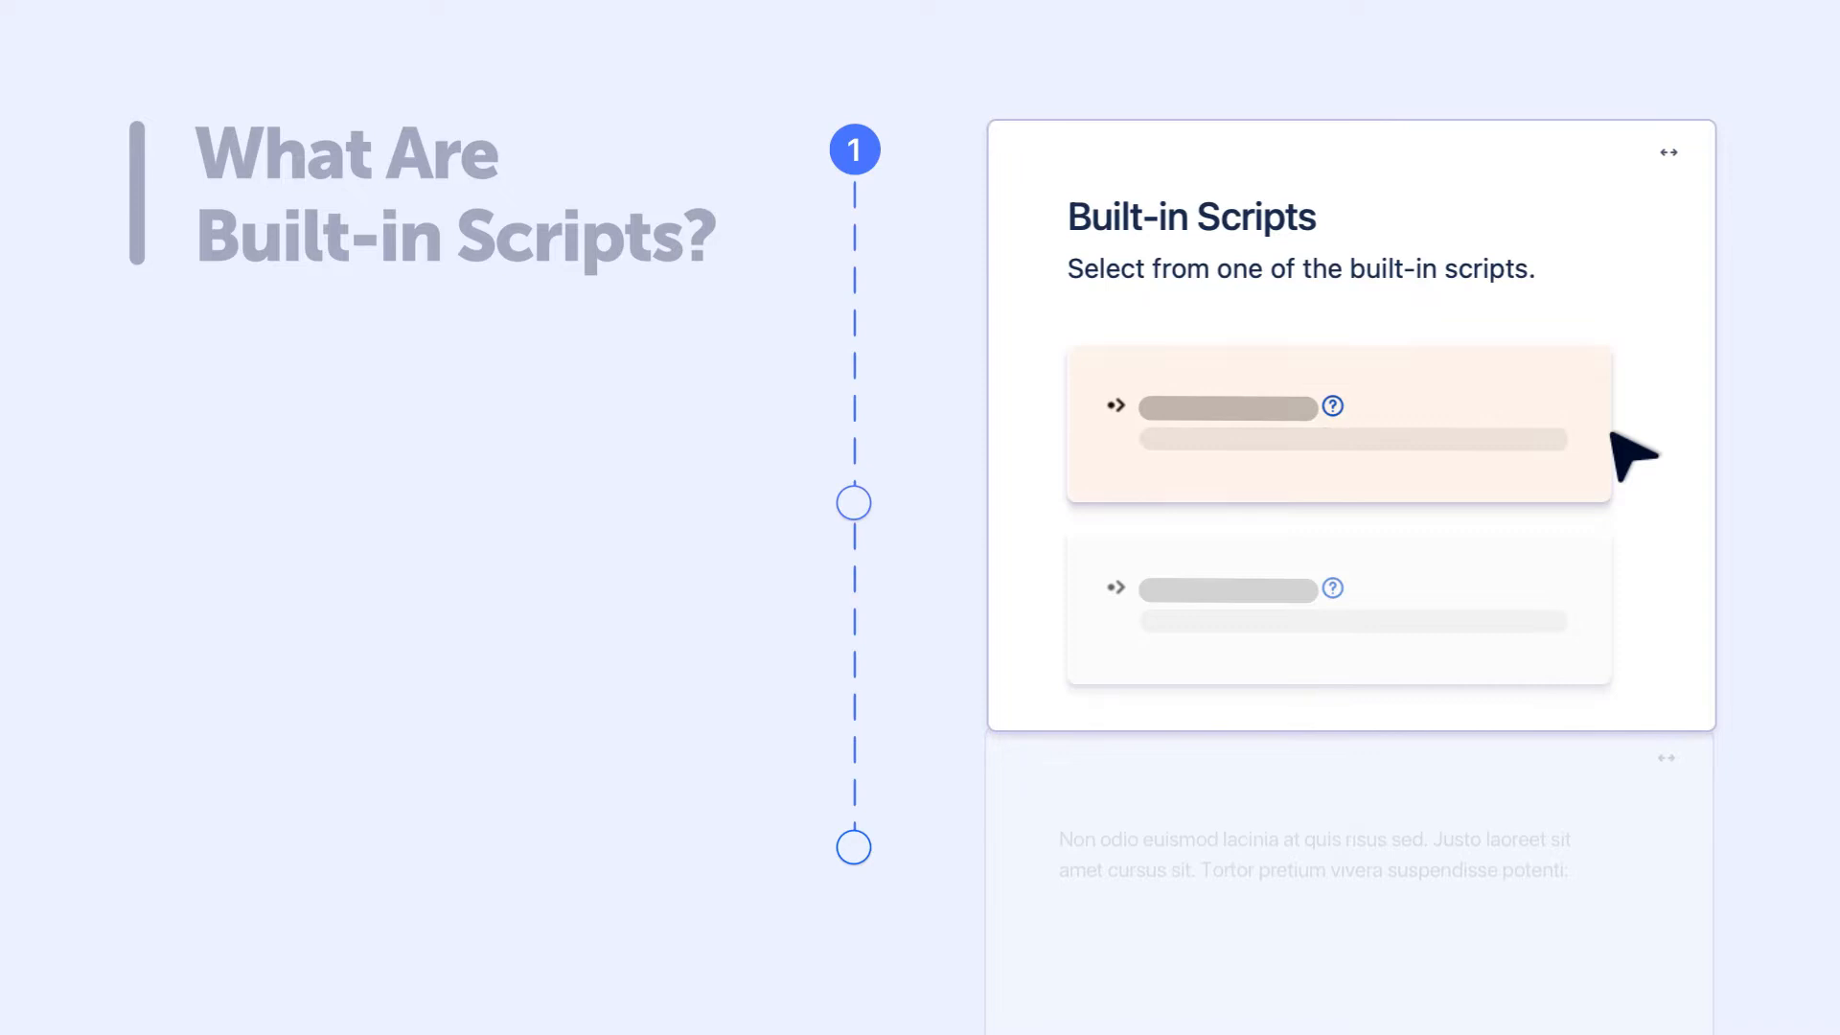
{"action": "scroll", "scroll_direction": "down", "scroll_amount": 3}
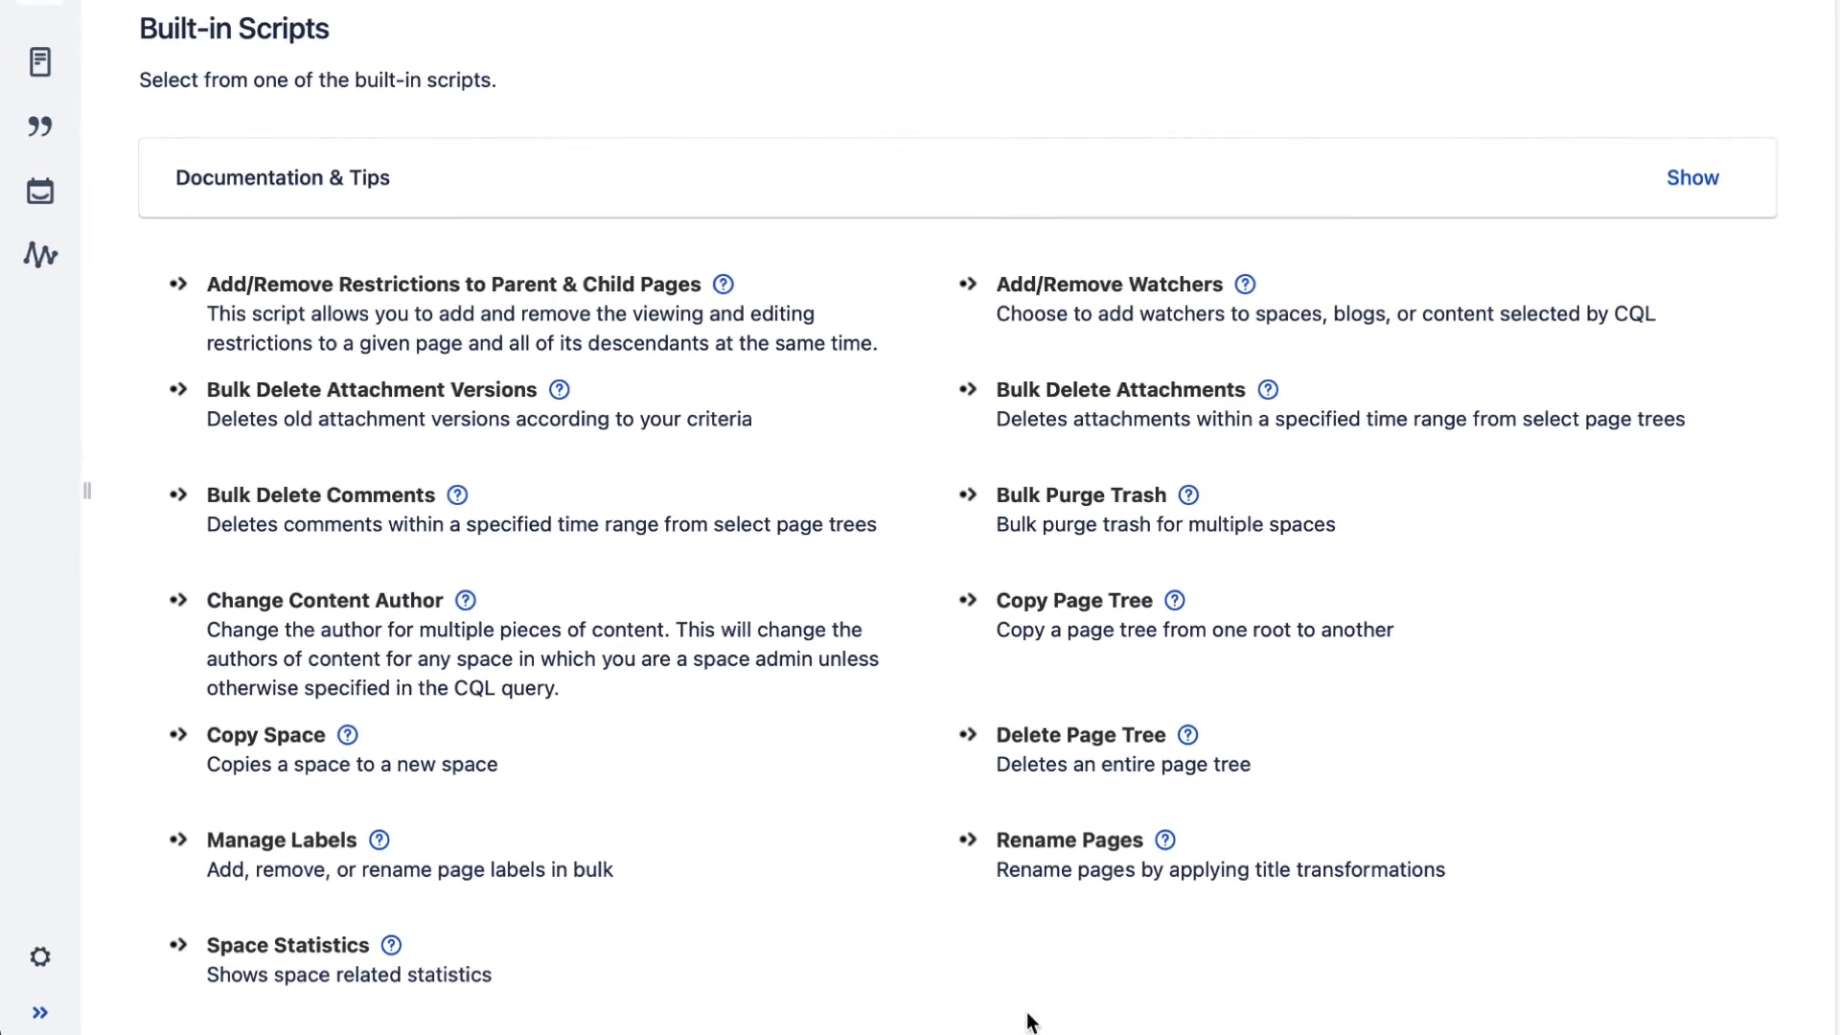
Run the Space Statistics script for the Client Support space
{"action": "left_click", "coordinate": [288, 946]}
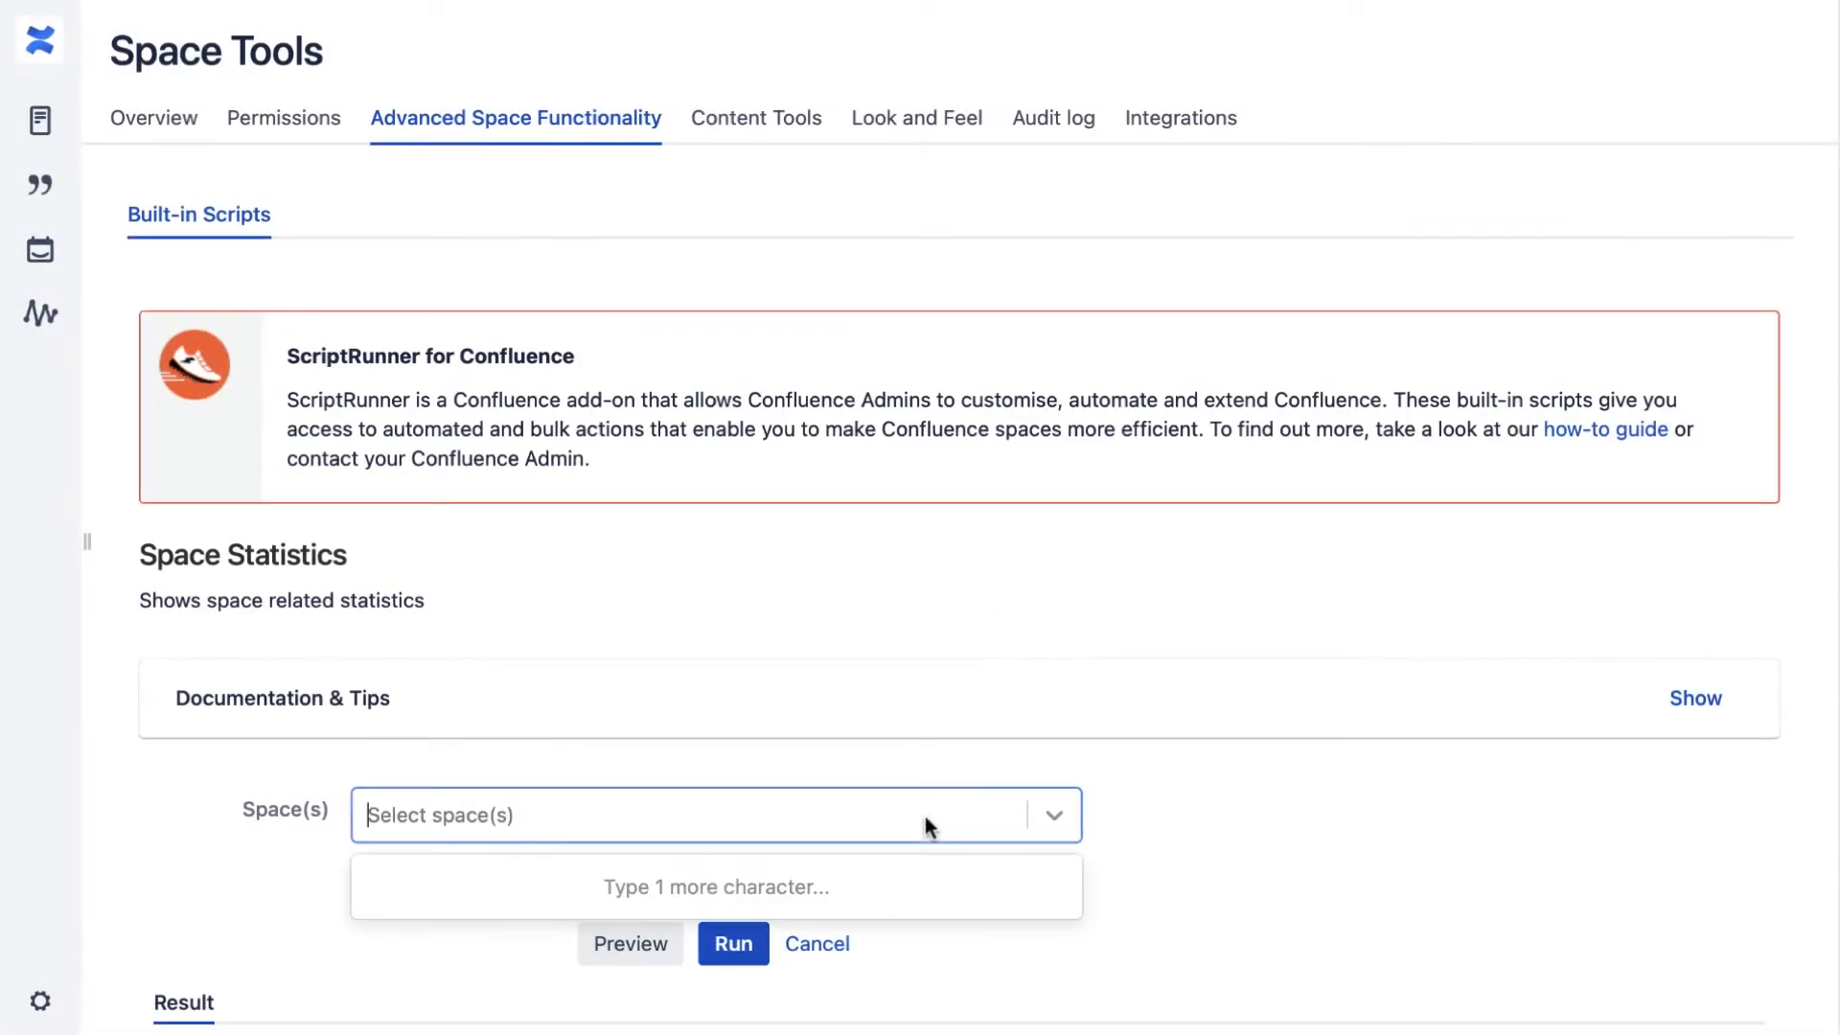
{"action": "type", "text": "Client Supp"}
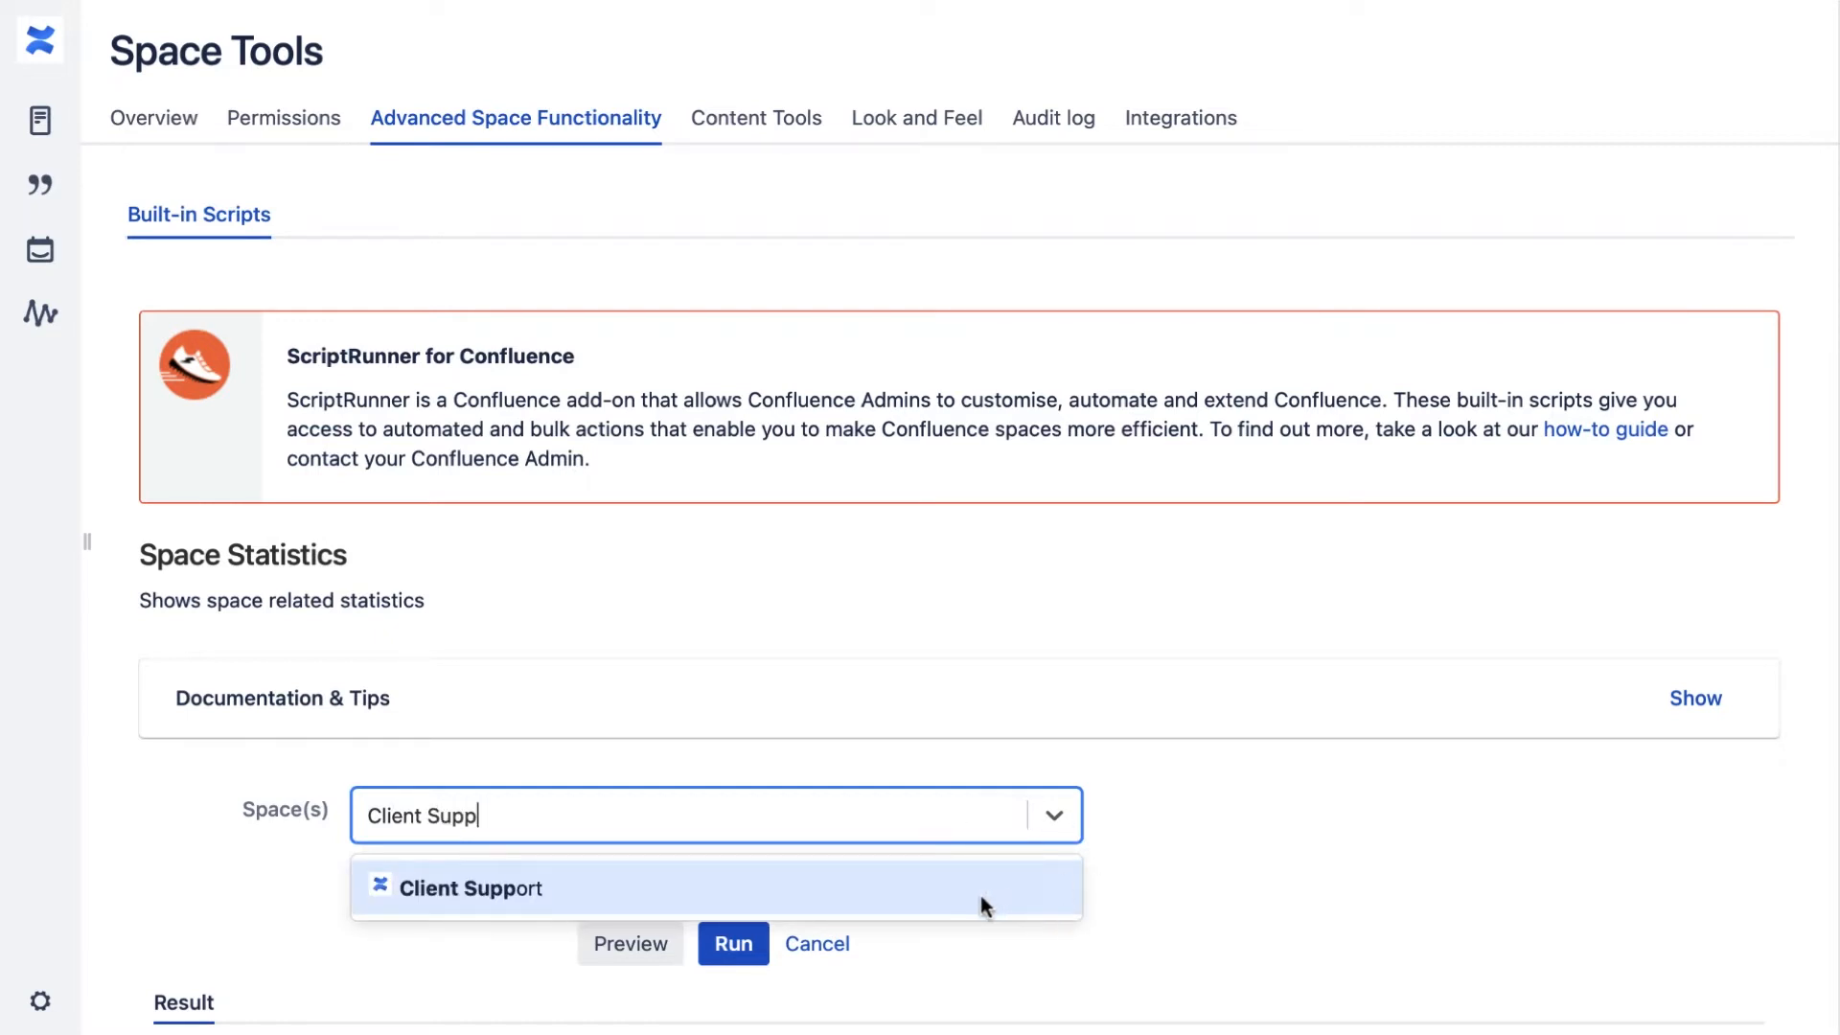
{"action": "left_click", "coordinate": [473, 888]}
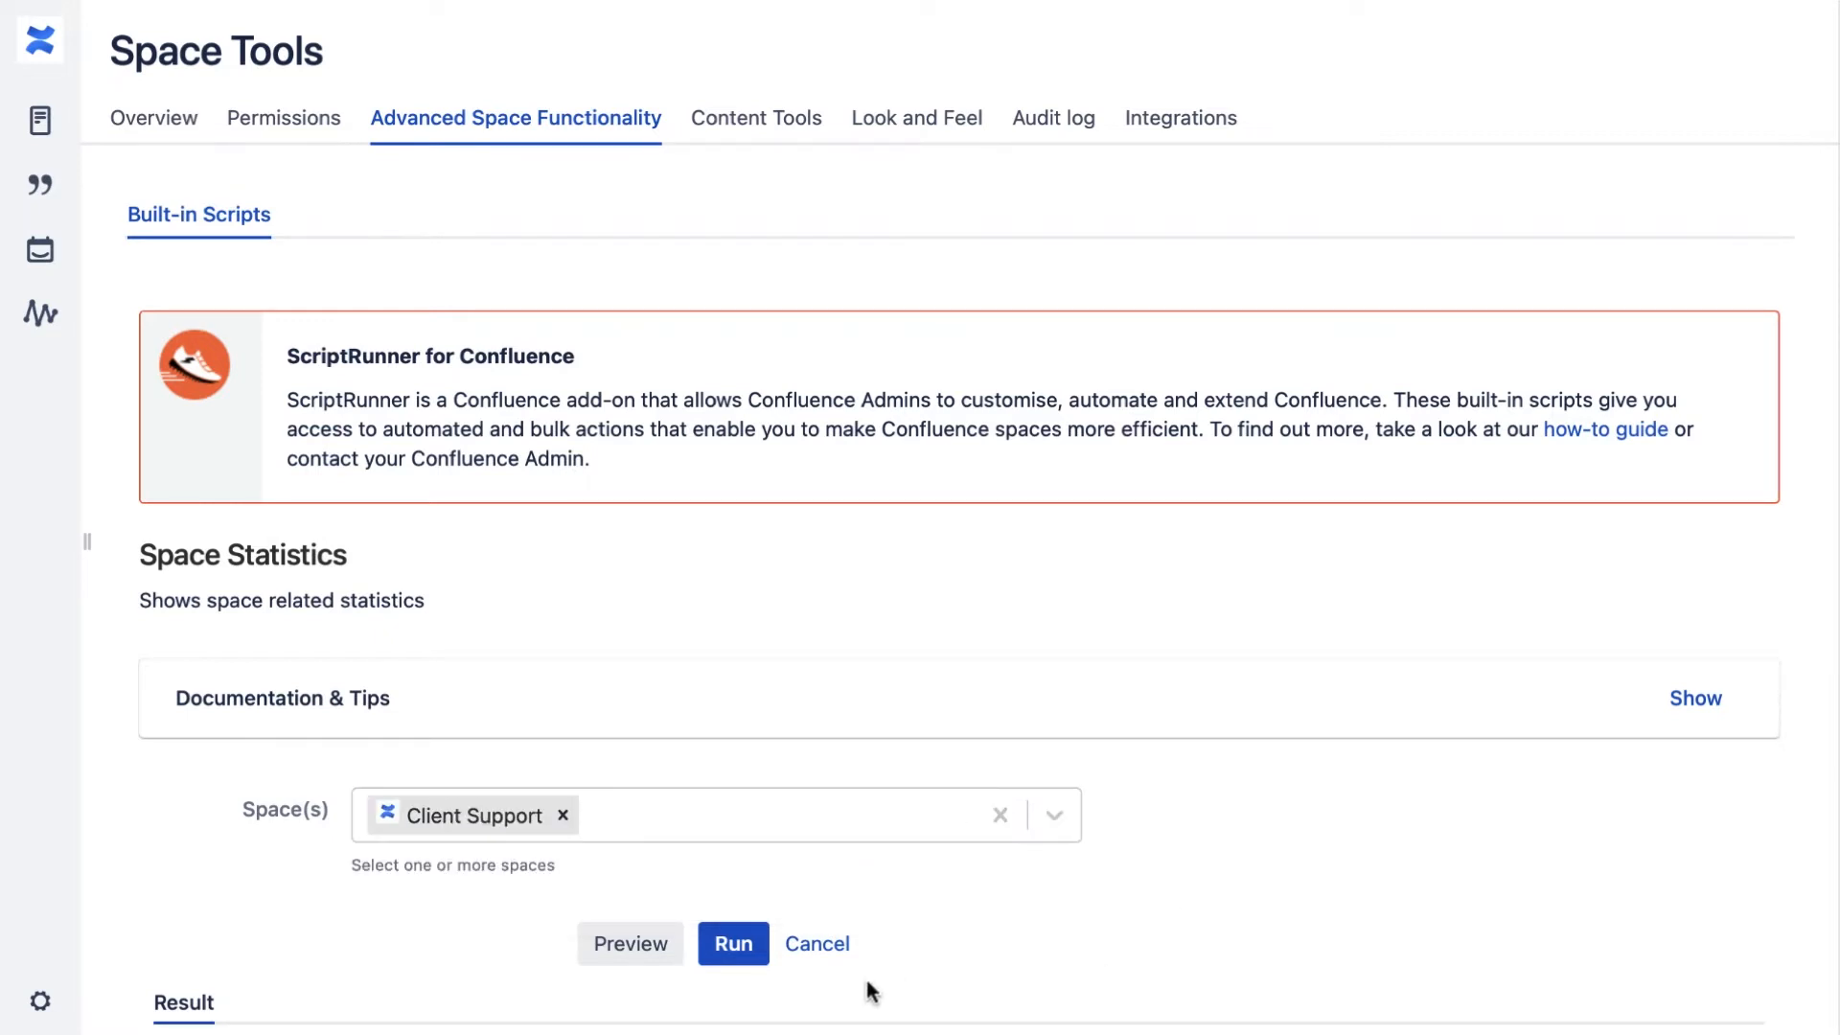
{"action": "left_click", "coordinate": [732, 942]}
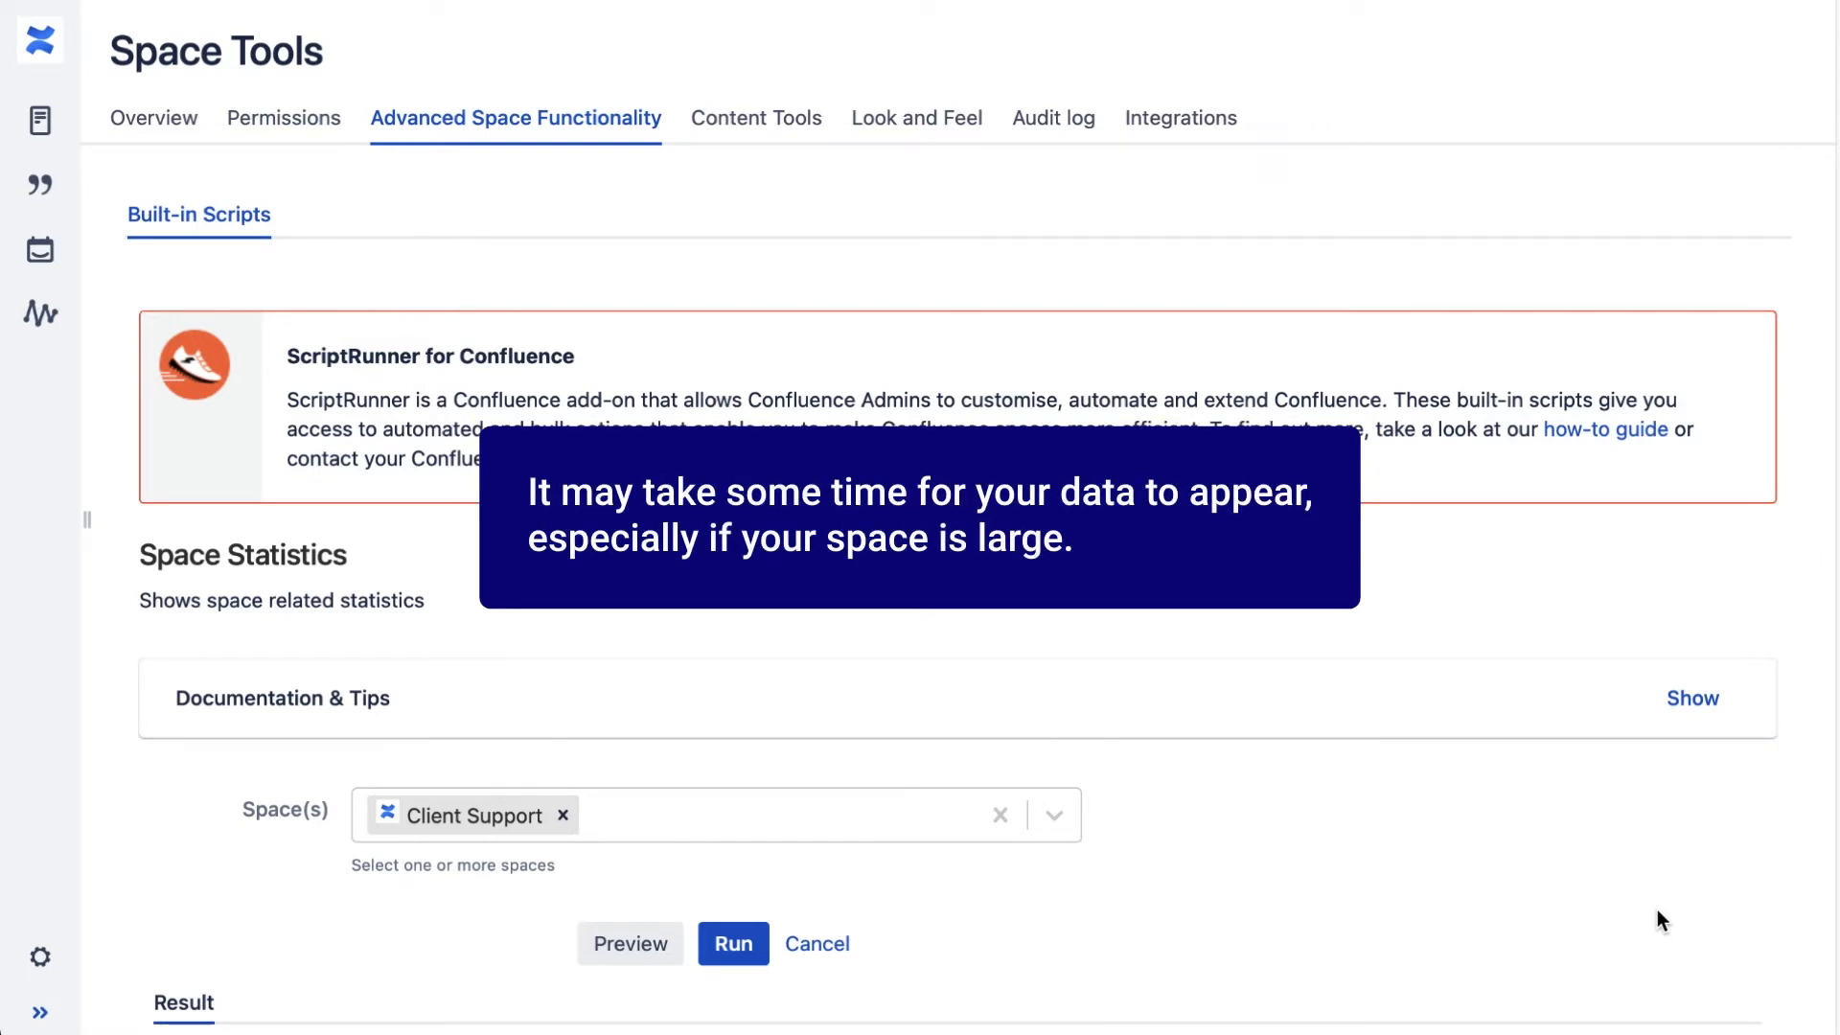
{"action": "left_click", "coordinate": [732, 943]}
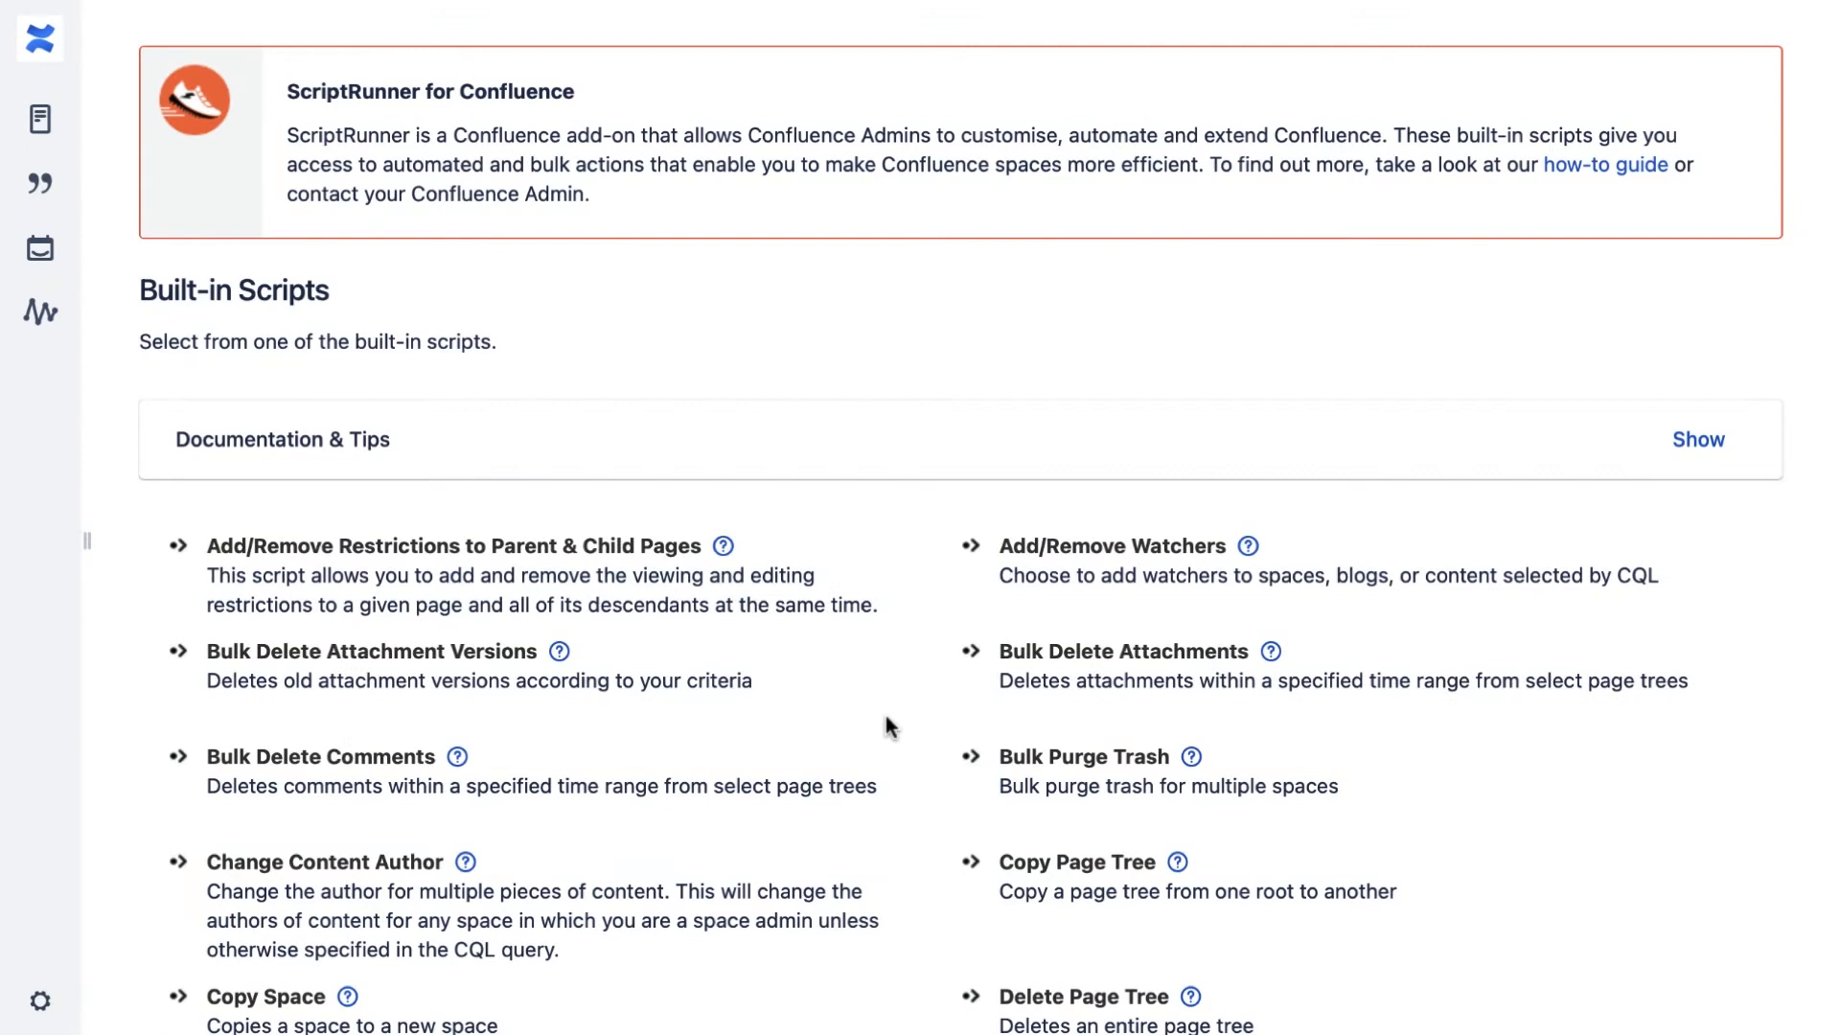
{"action": "mouse_move", "coordinate": [885, 725]}
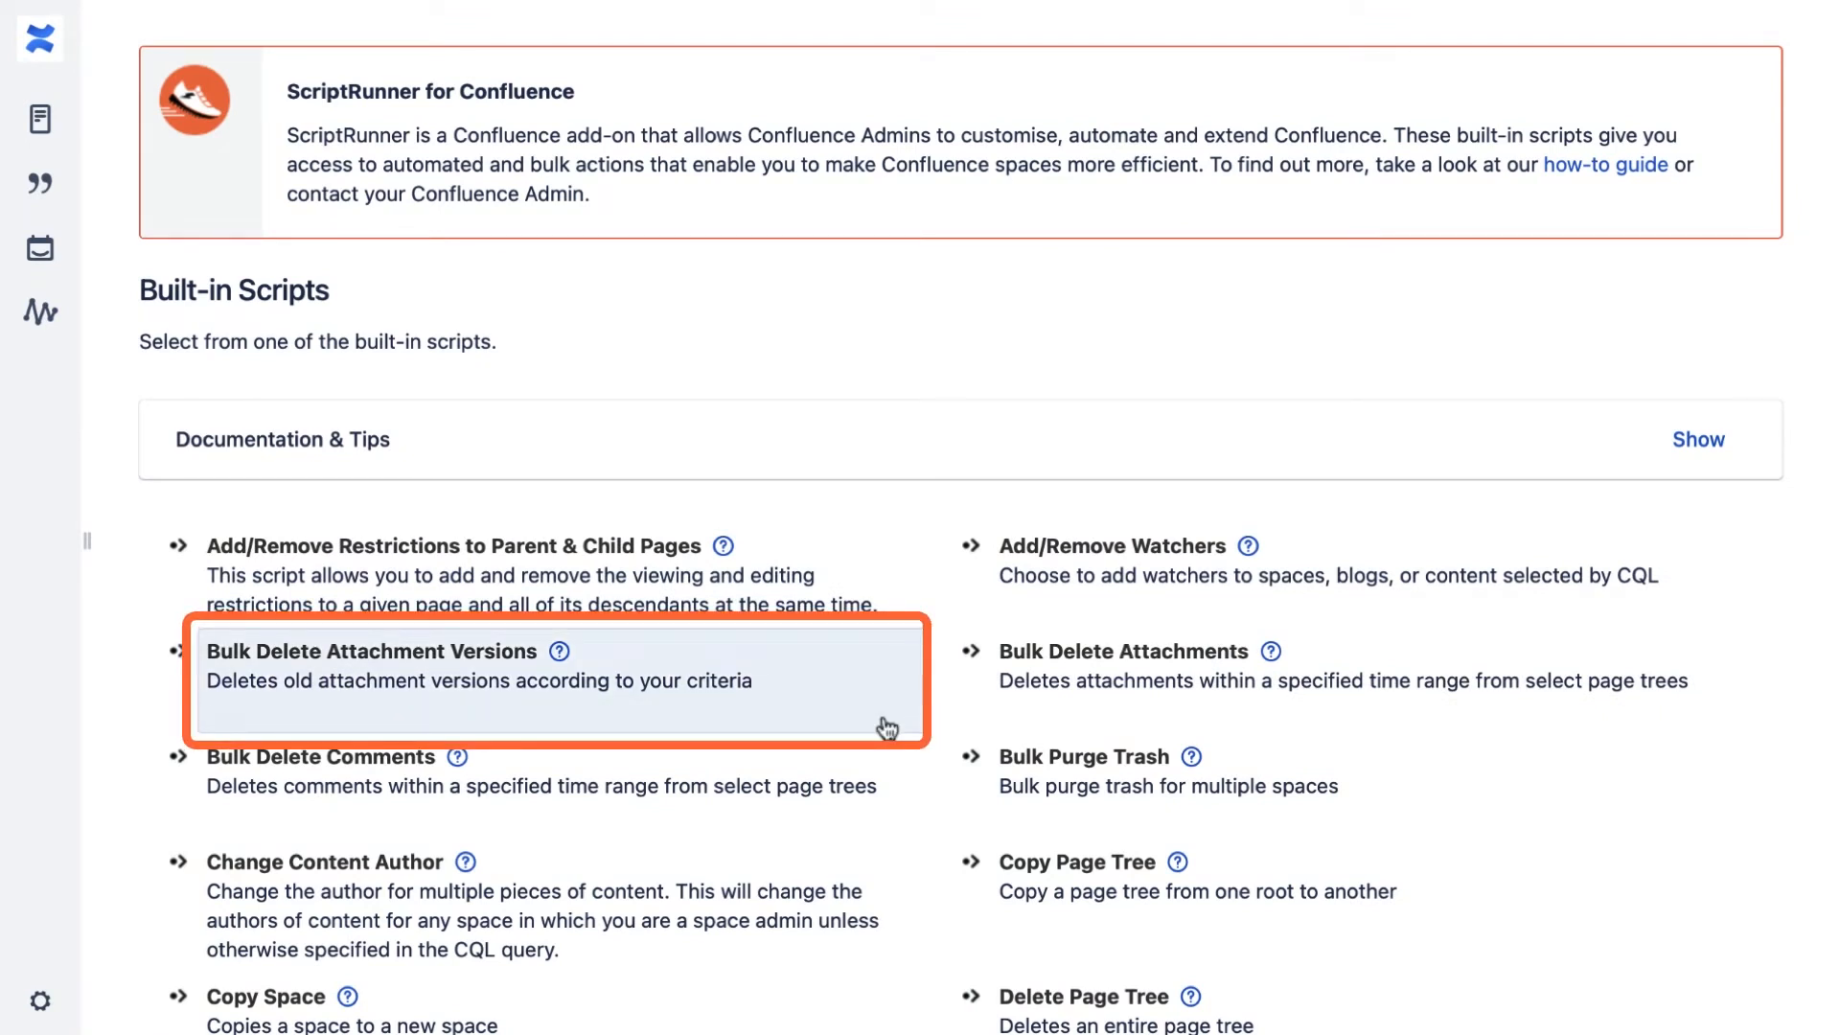
Open the Bulk Delete Attachment Versions built-in script
{"action": "left_click", "coordinate": [372, 652]}
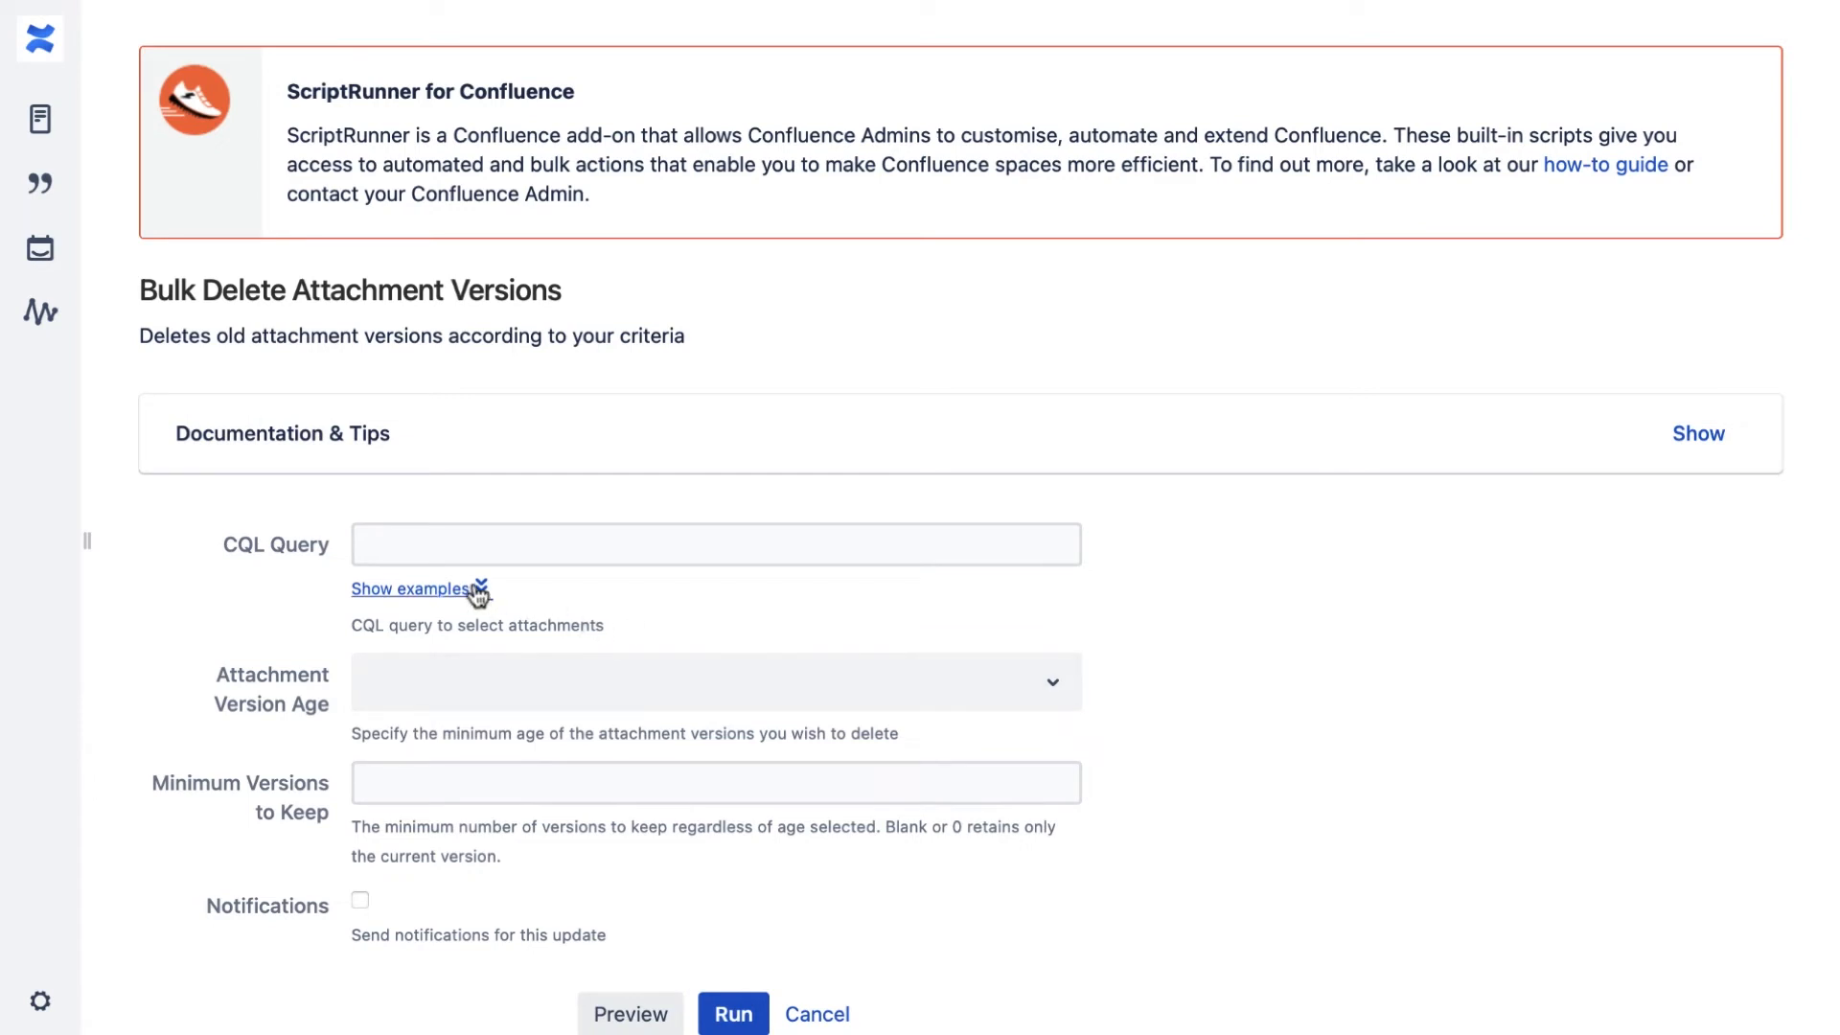
Insert the 'attachments inside a space' example query with space key CSUP
{"action": "left_click", "coordinate": [409, 587]}
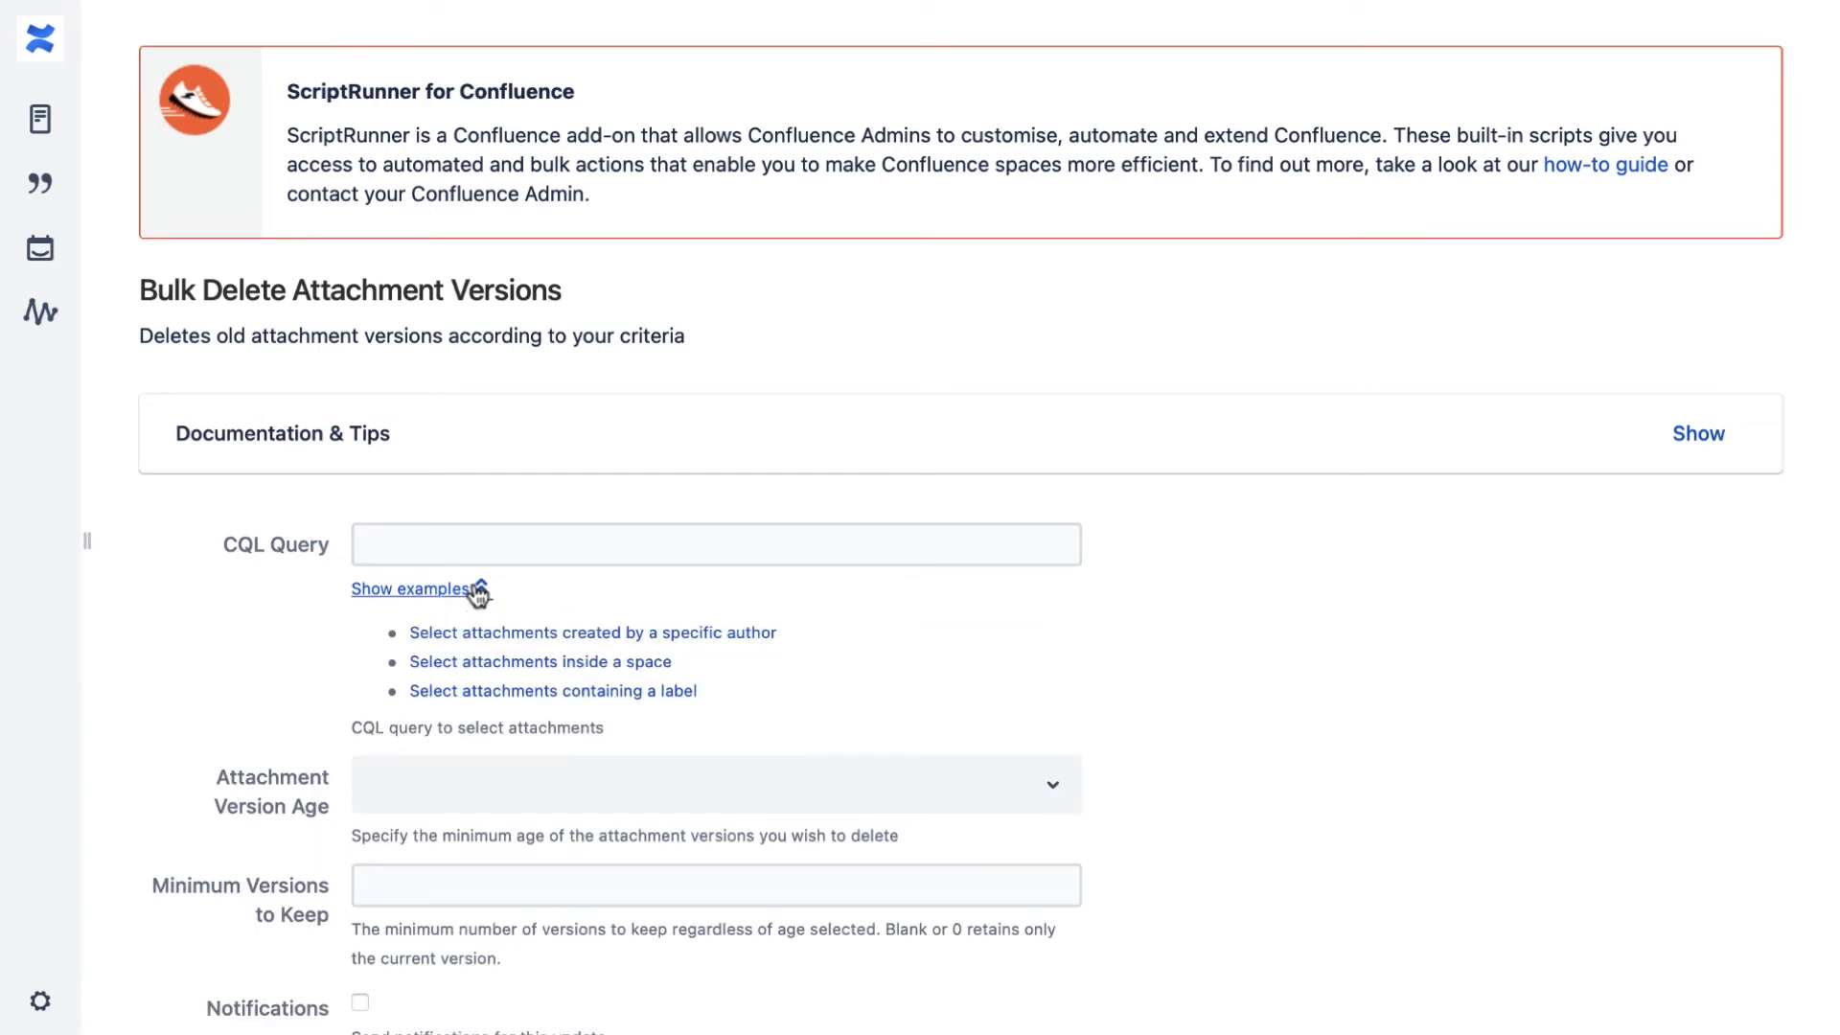
{"action": "left_click", "coordinate": [713, 543]}
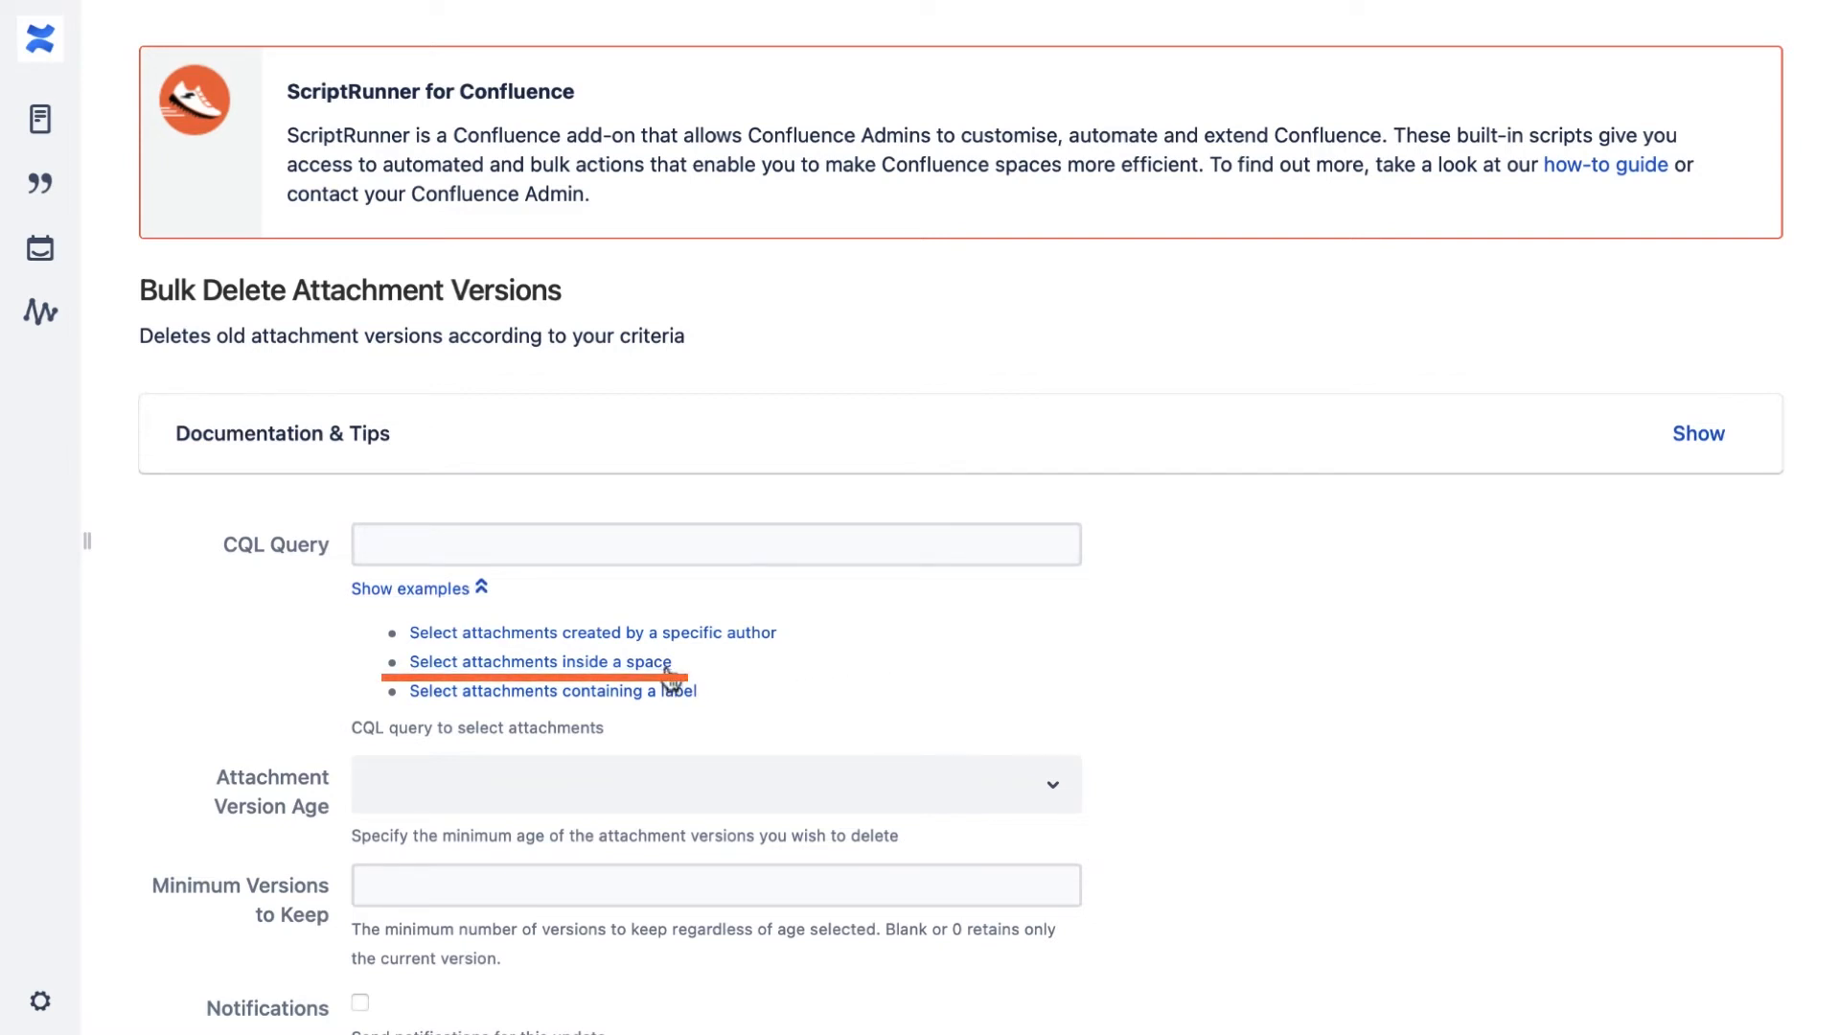
{"action": "left_click", "coordinate": [539, 661]}
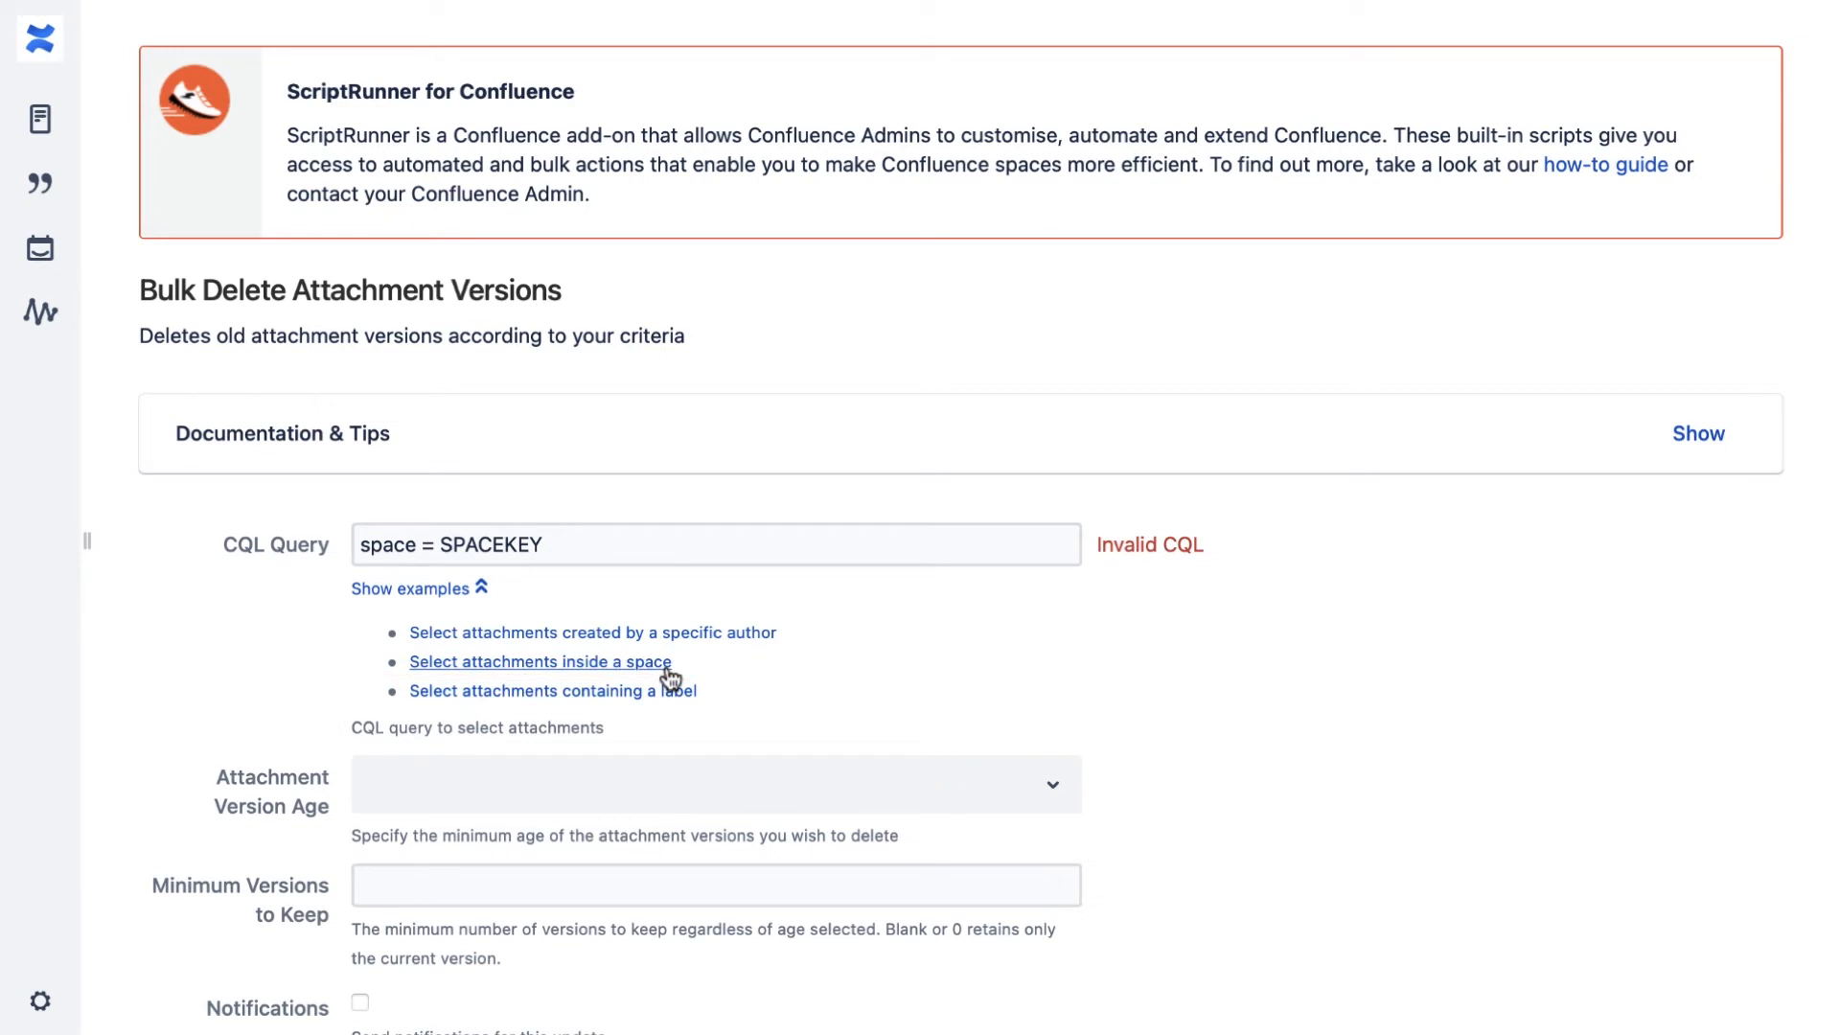
{"action": "left_click", "coordinate": [631, 543]}
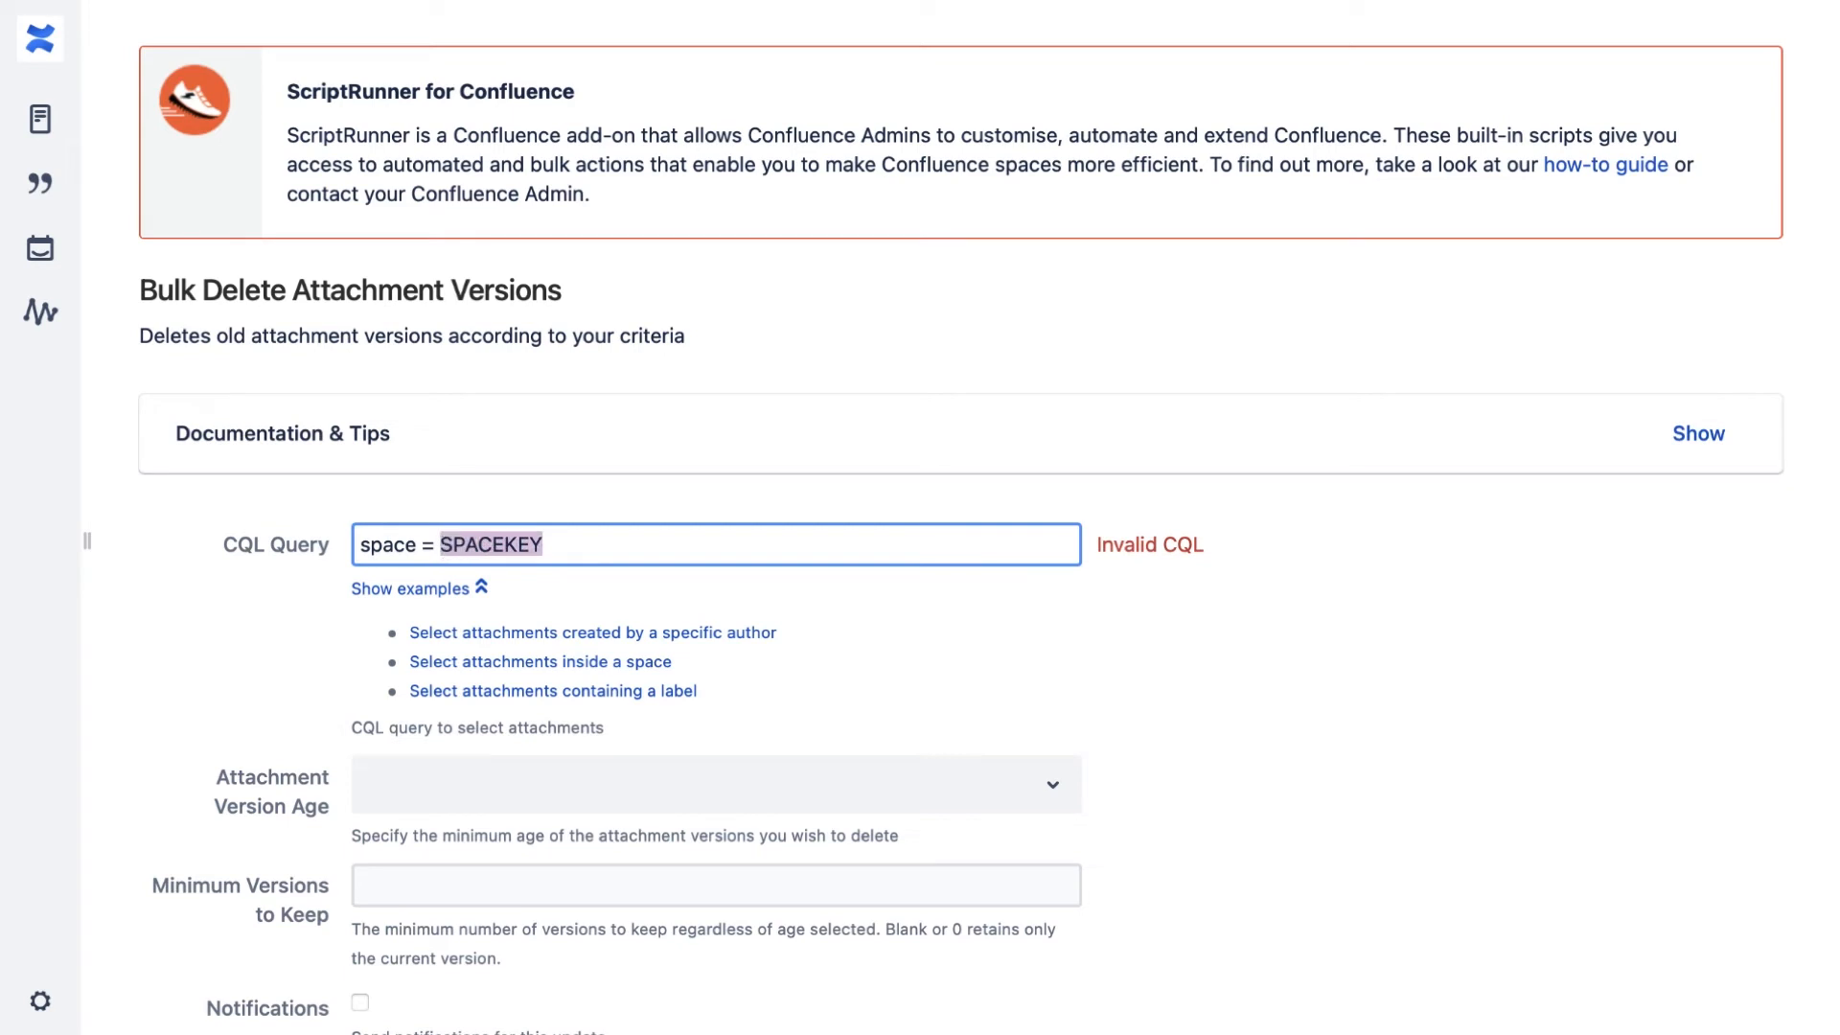
{"action": "type", "text": "CSUP"}
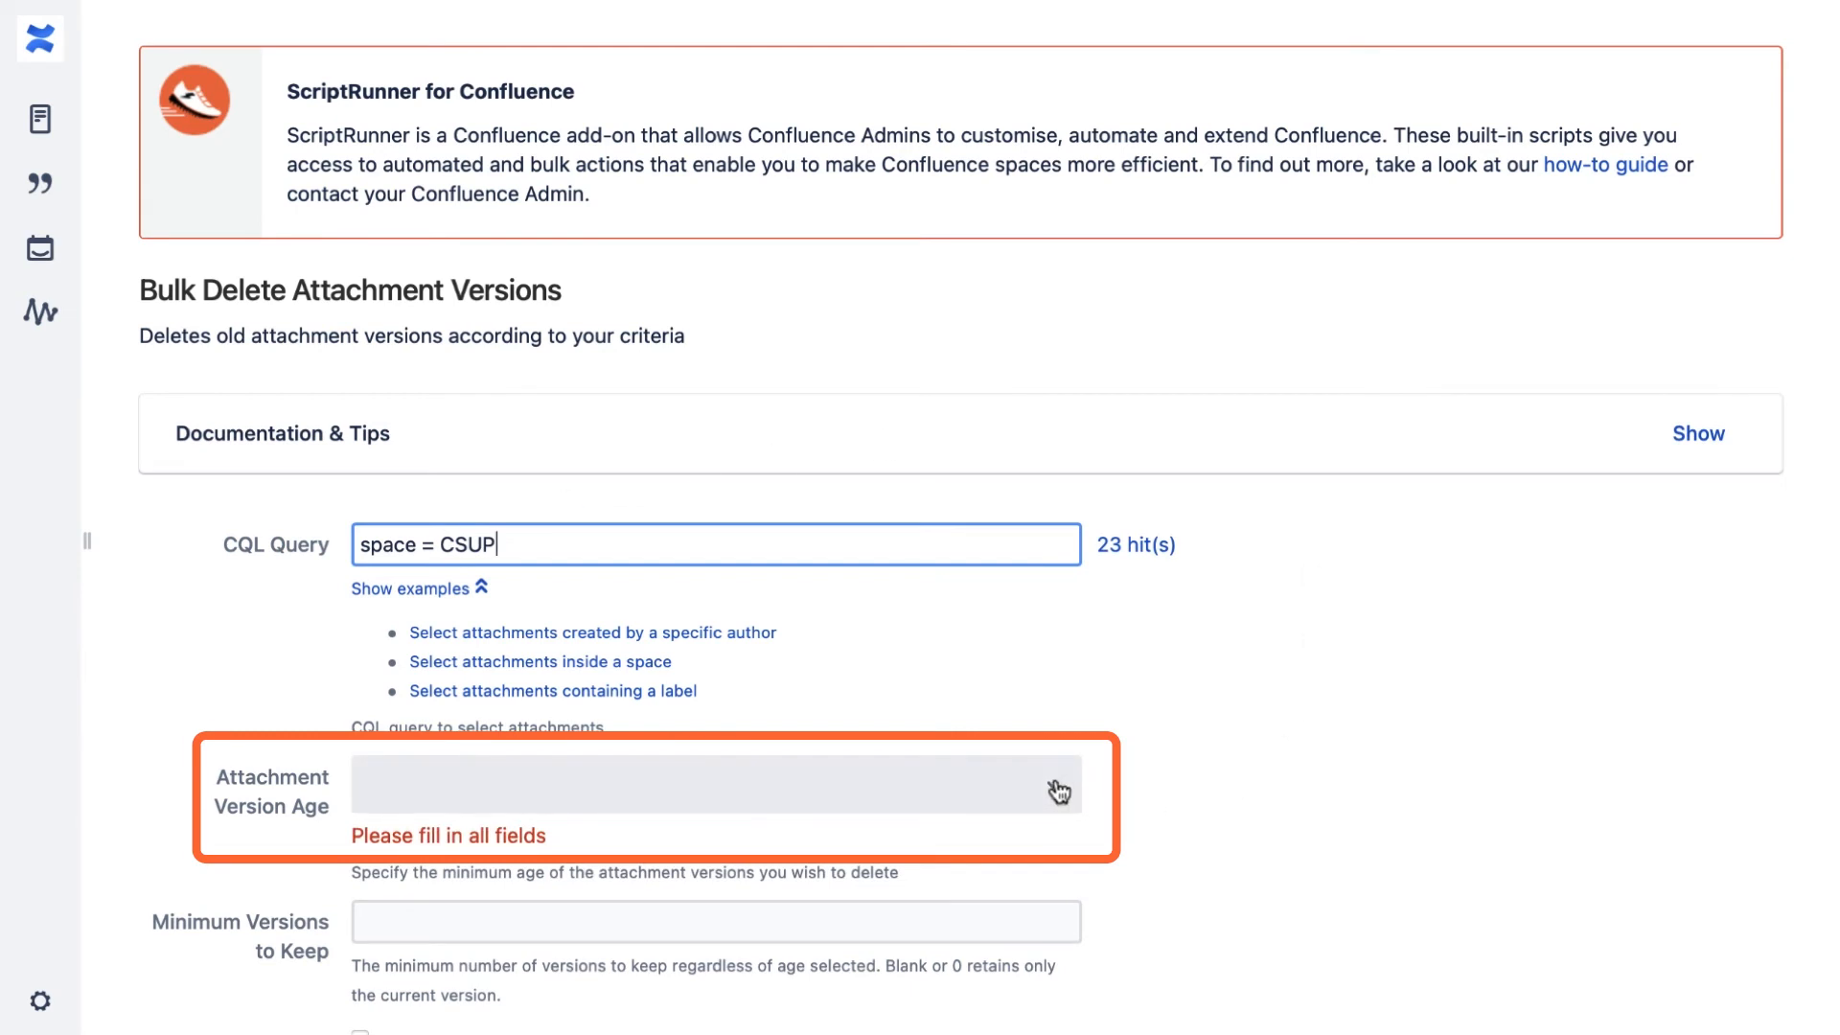
Set Attachment Version Age to 'Older than 1 year' and tick Notifications
{"action": "left_click", "coordinate": [713, 788]}
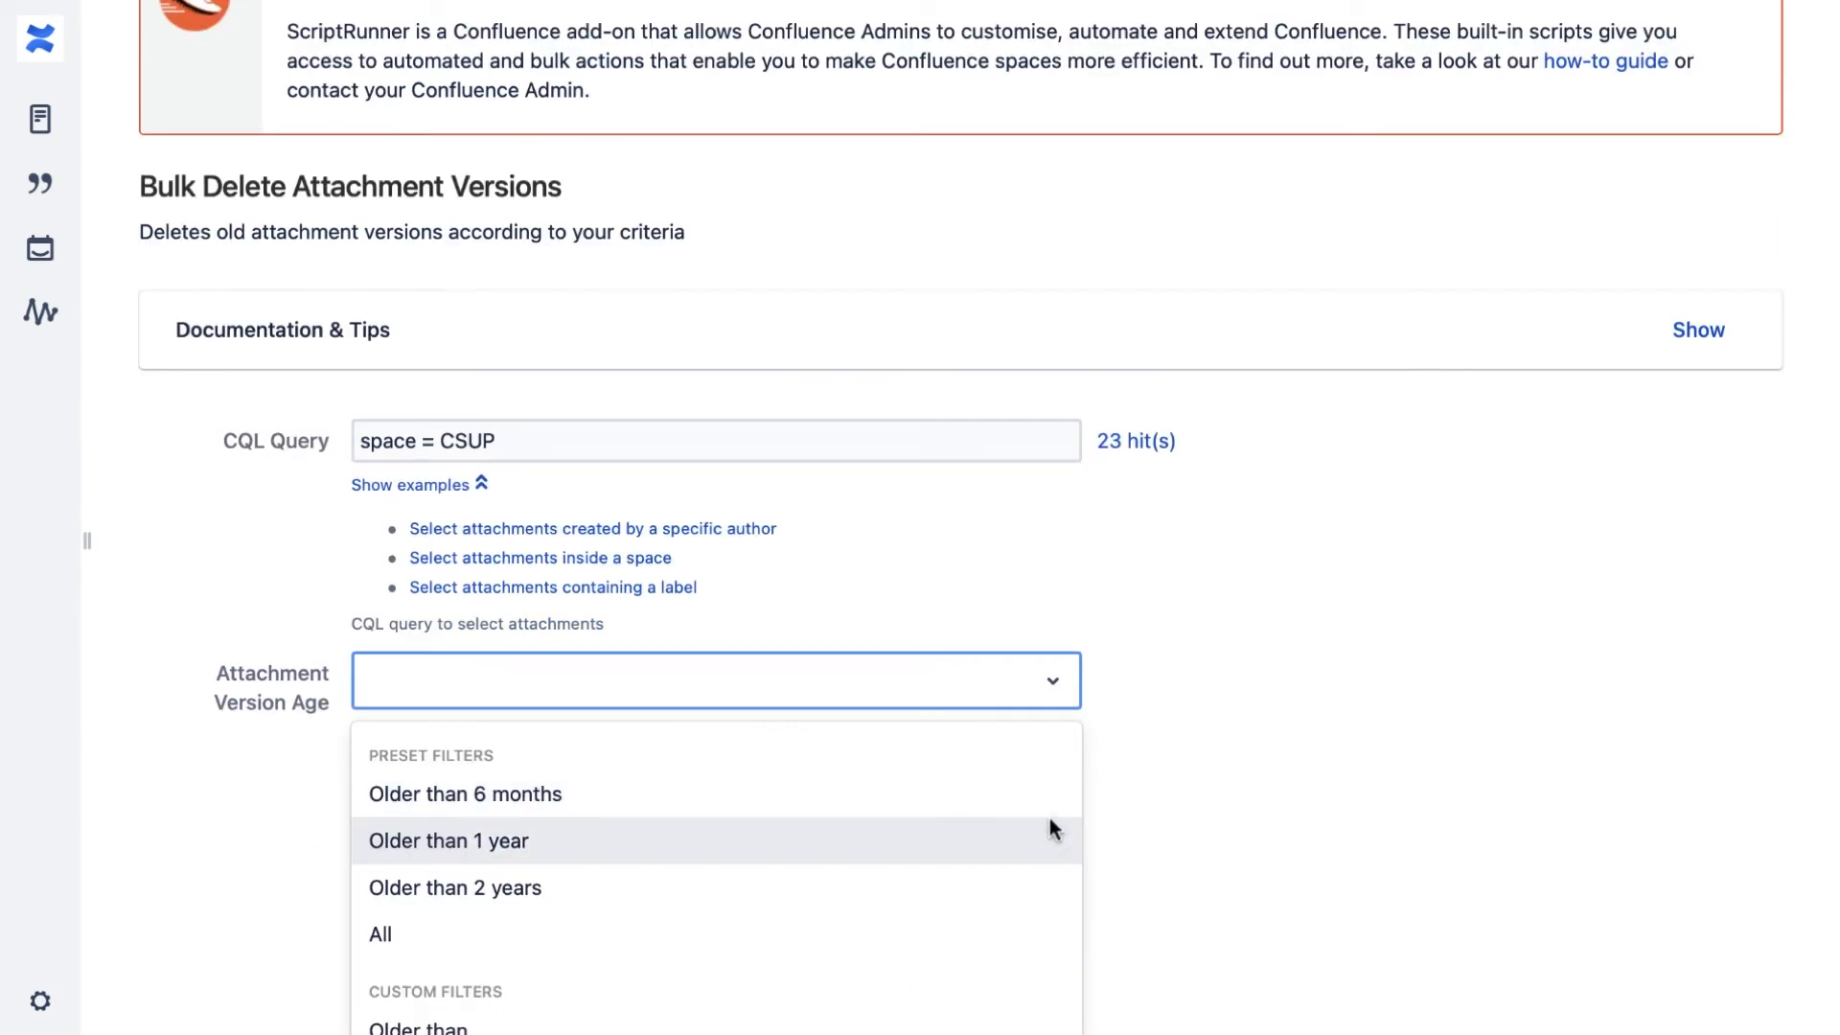
{"action": "left_click", "coordinate": [447, 841]}
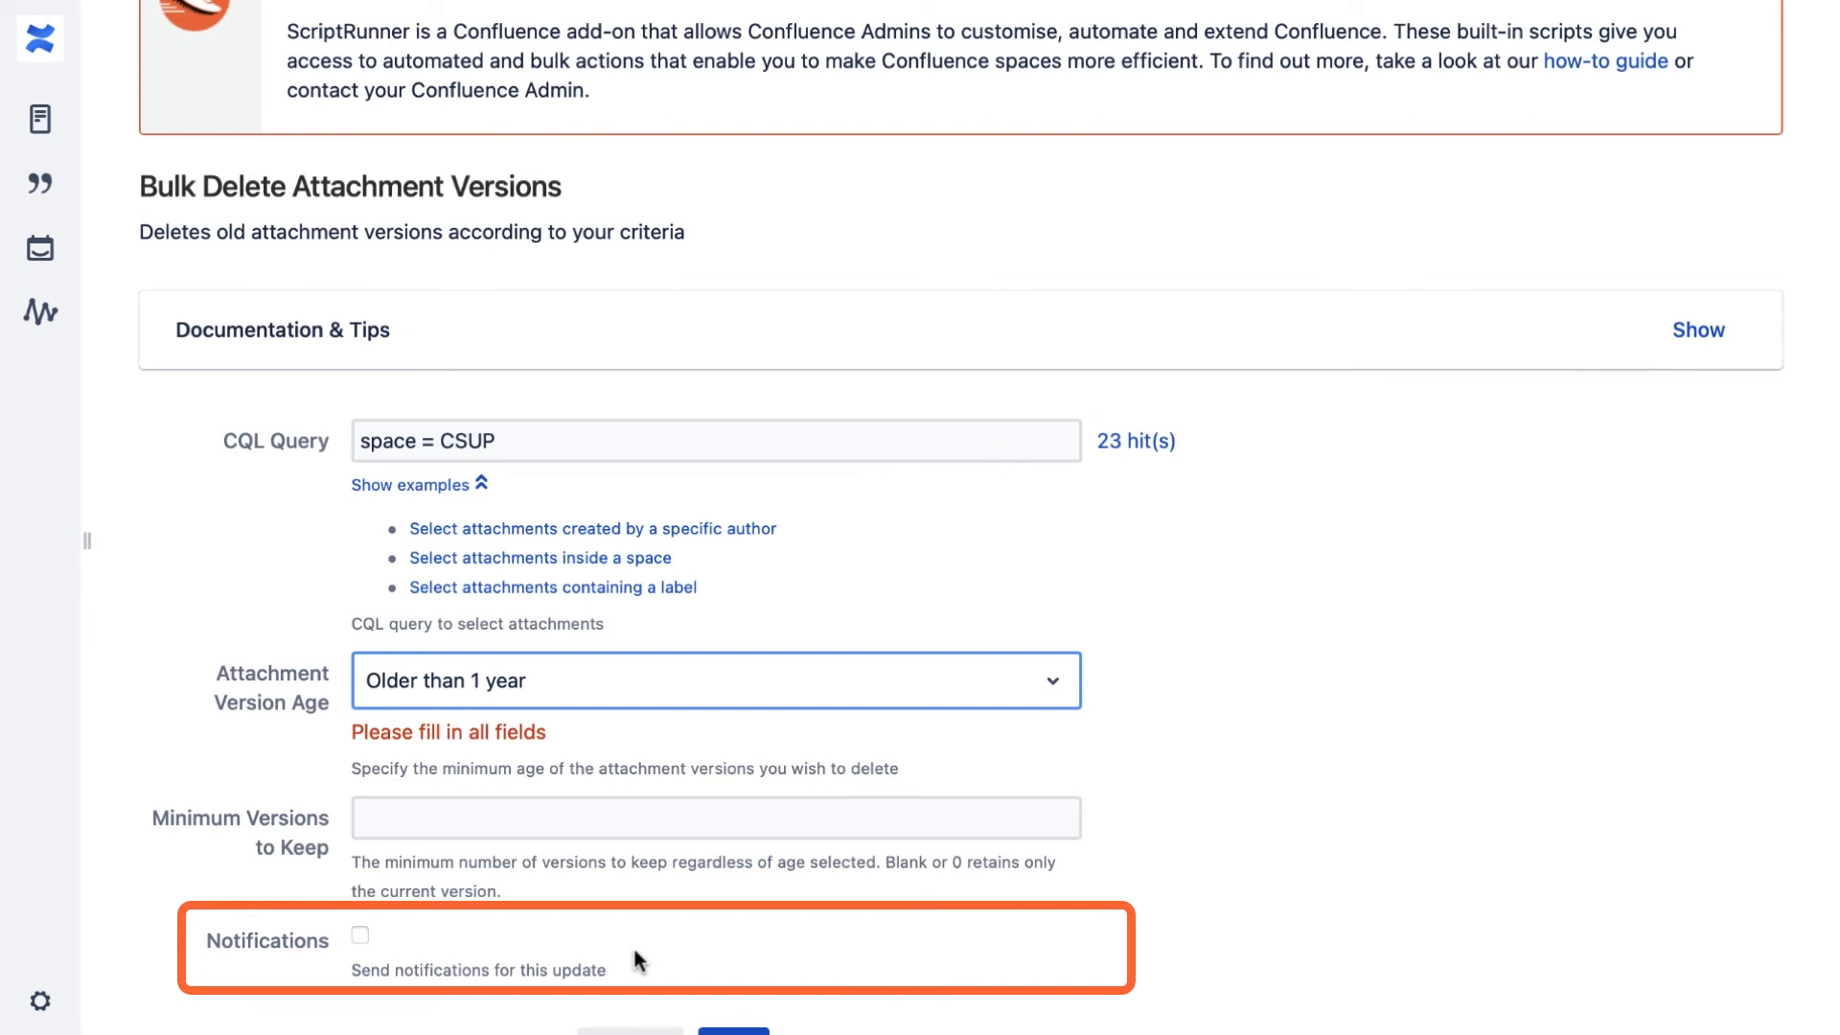
{"action": "left_click", "coordinate": [360, 936]}
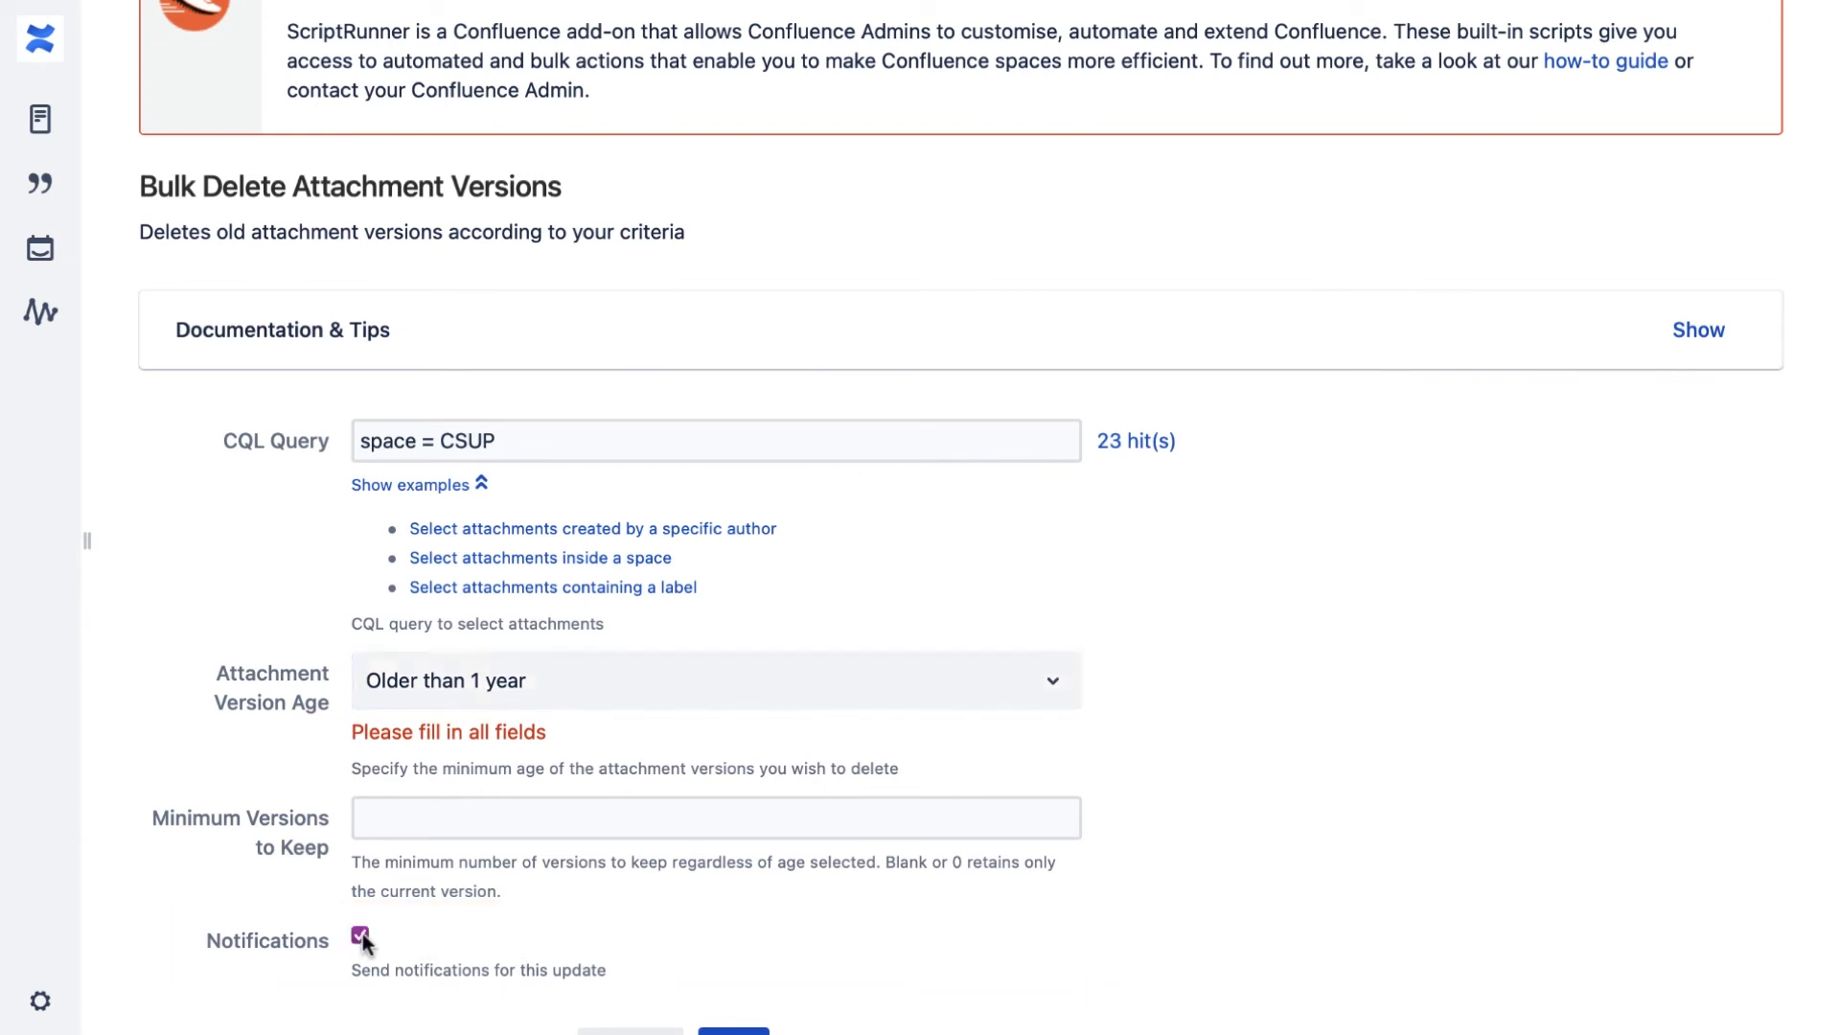